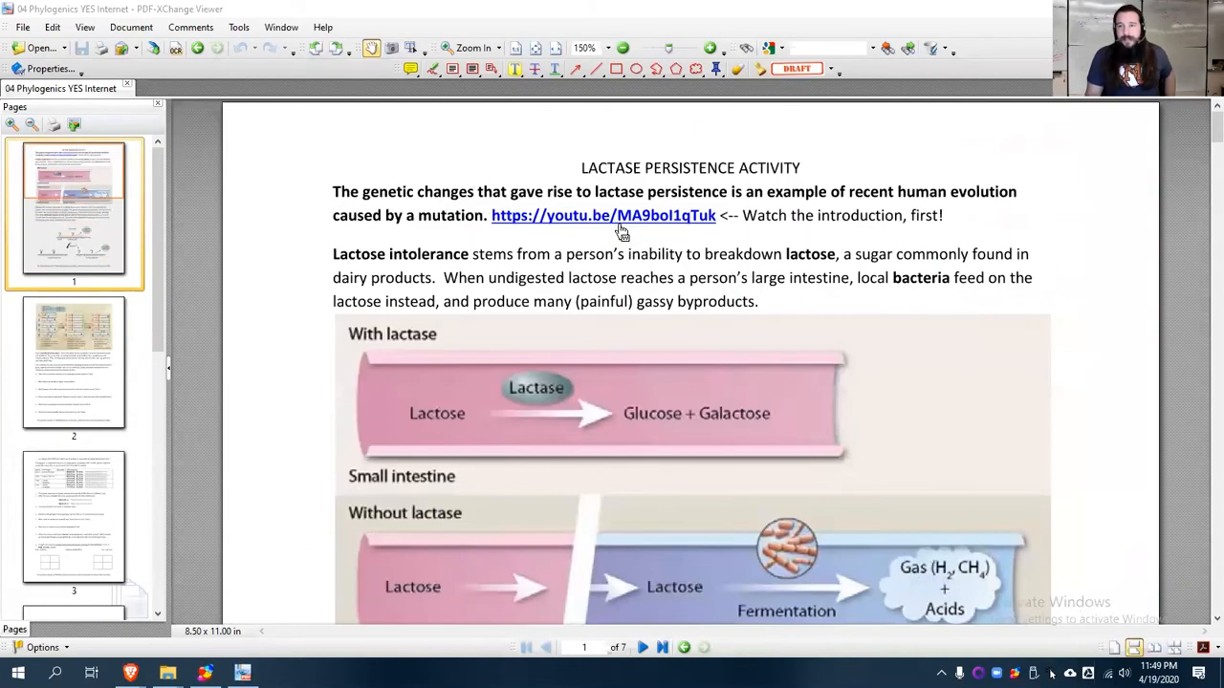
pyautogui.moveTo(629, 237)
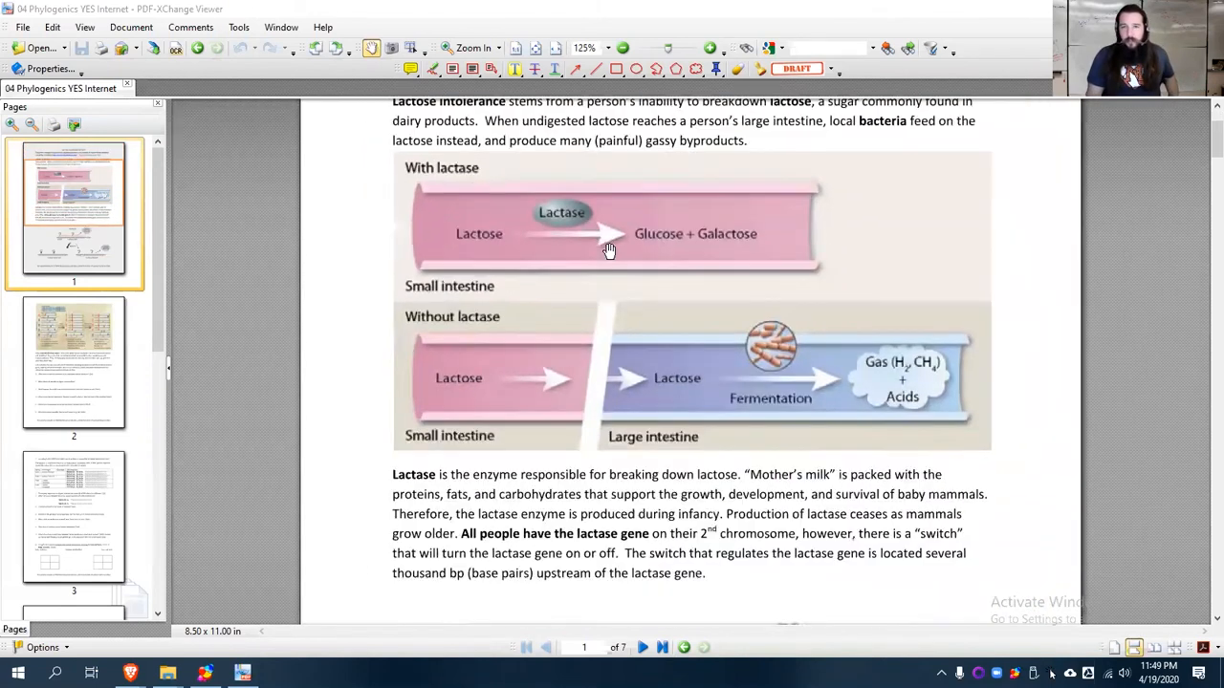
# Zoom out to 100% and scroll through page 1's lactose digestion diagrams to the top of page 2
pyautogui.click(609, 48)
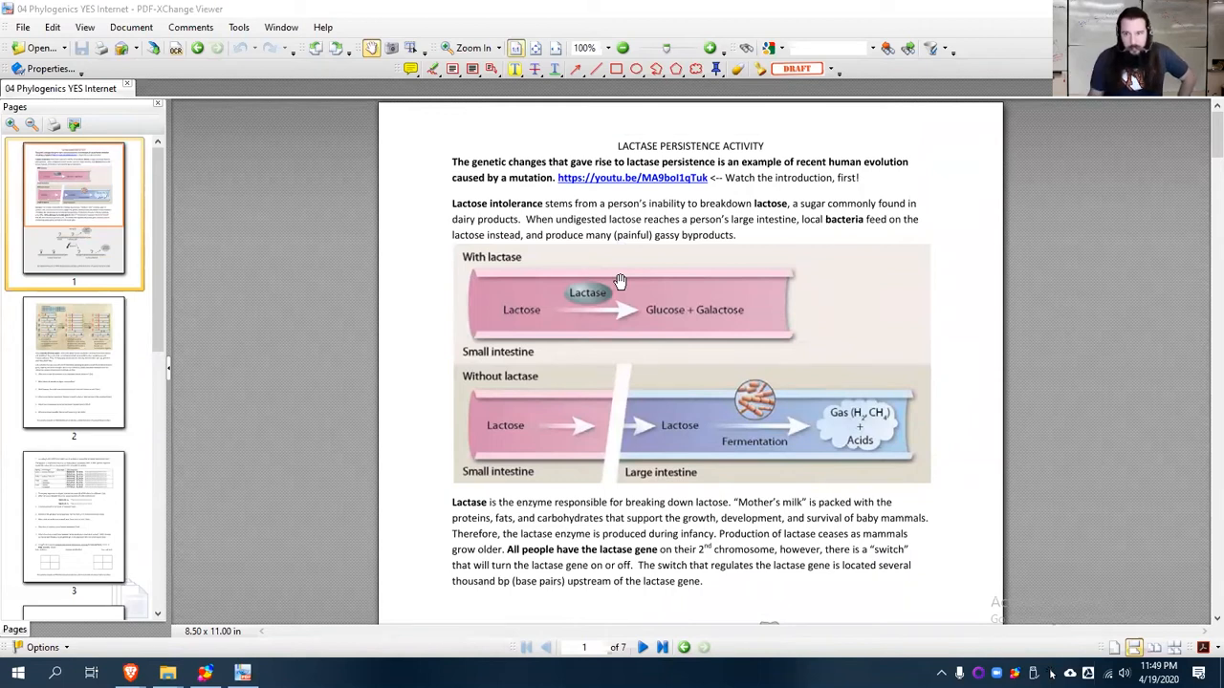
pyautogui.scroll(-3)
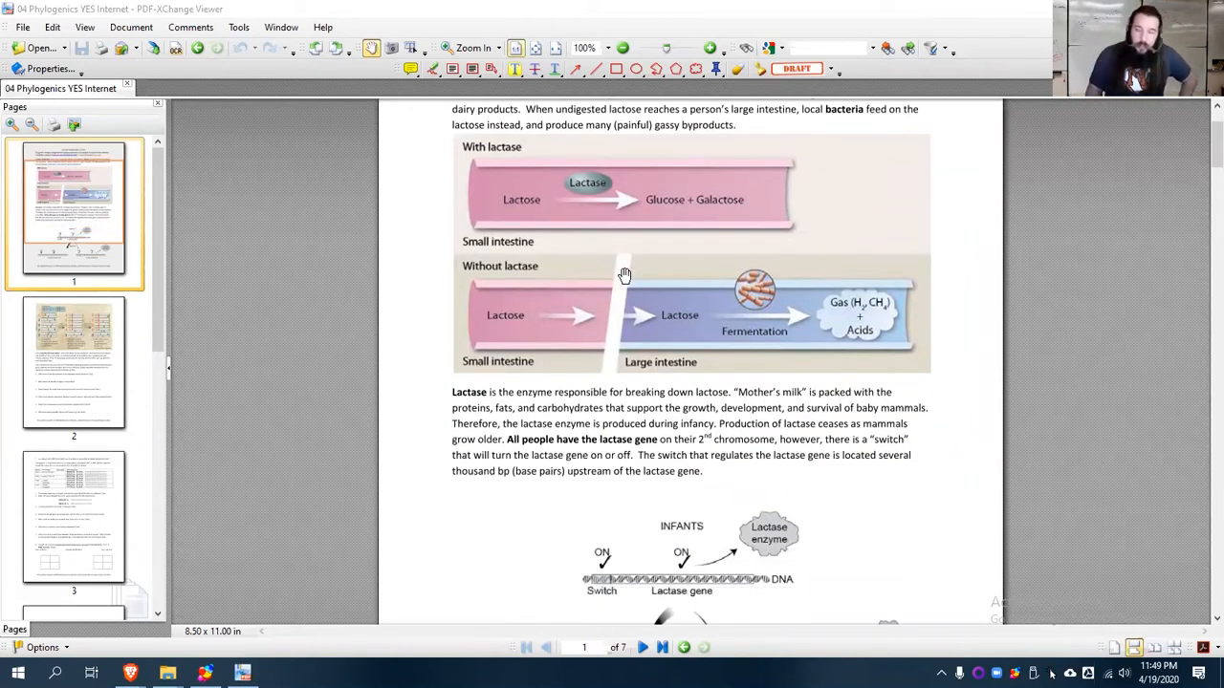
pyautogui.scroll(3)
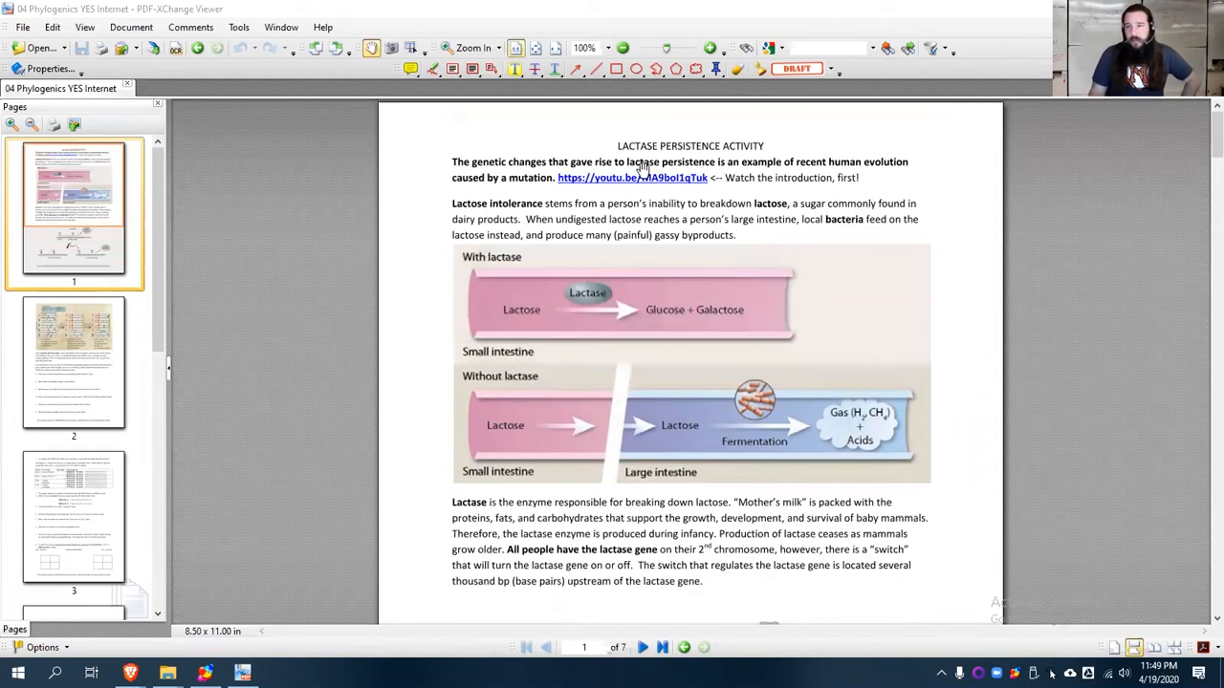
pyautogui.scroll(-3)
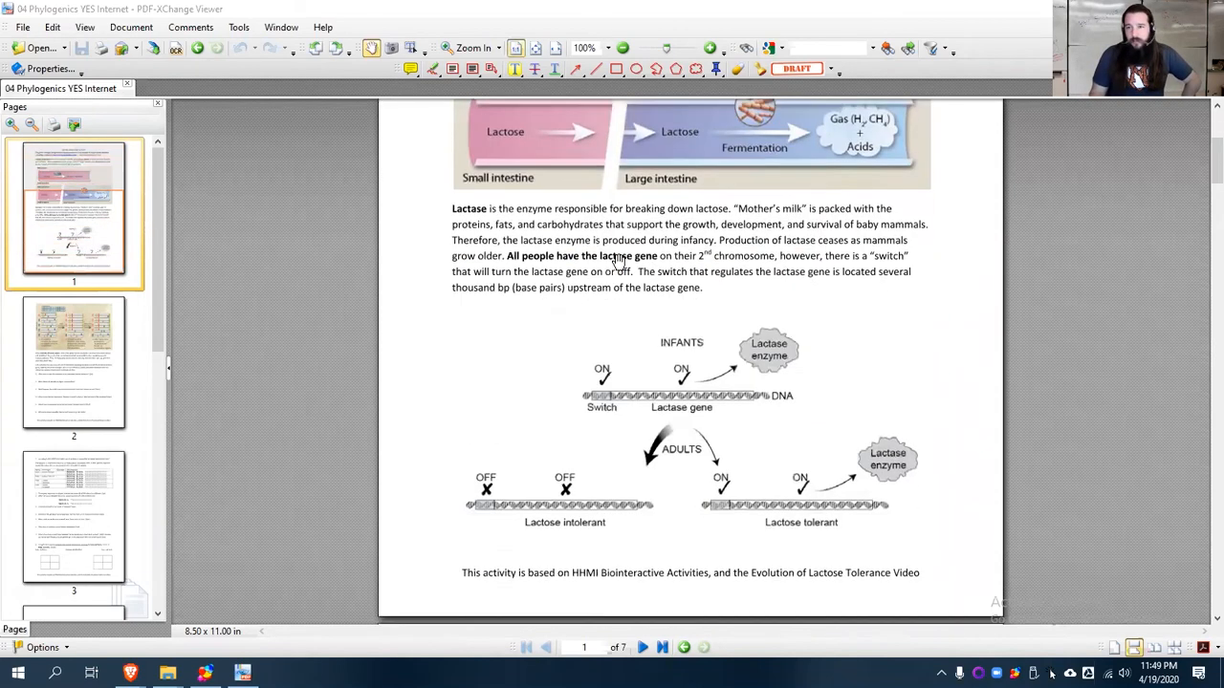
pyautogui.moveTo(811, 447)
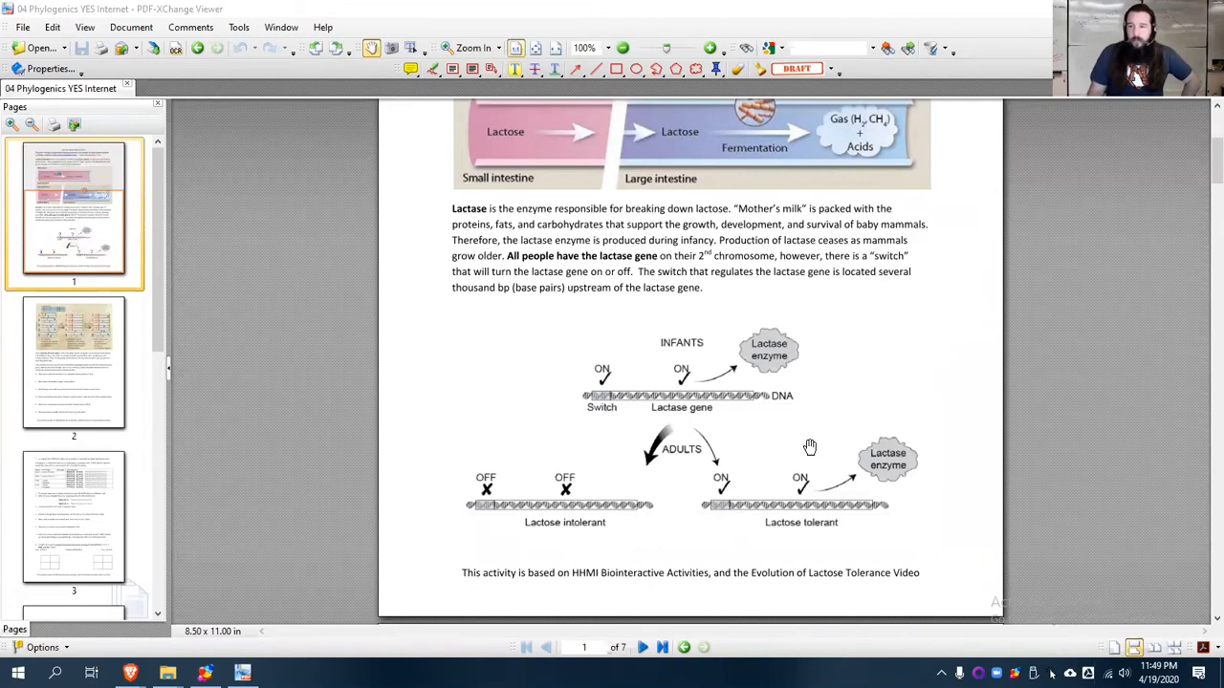
pyautogui.moveTo(539, 492)
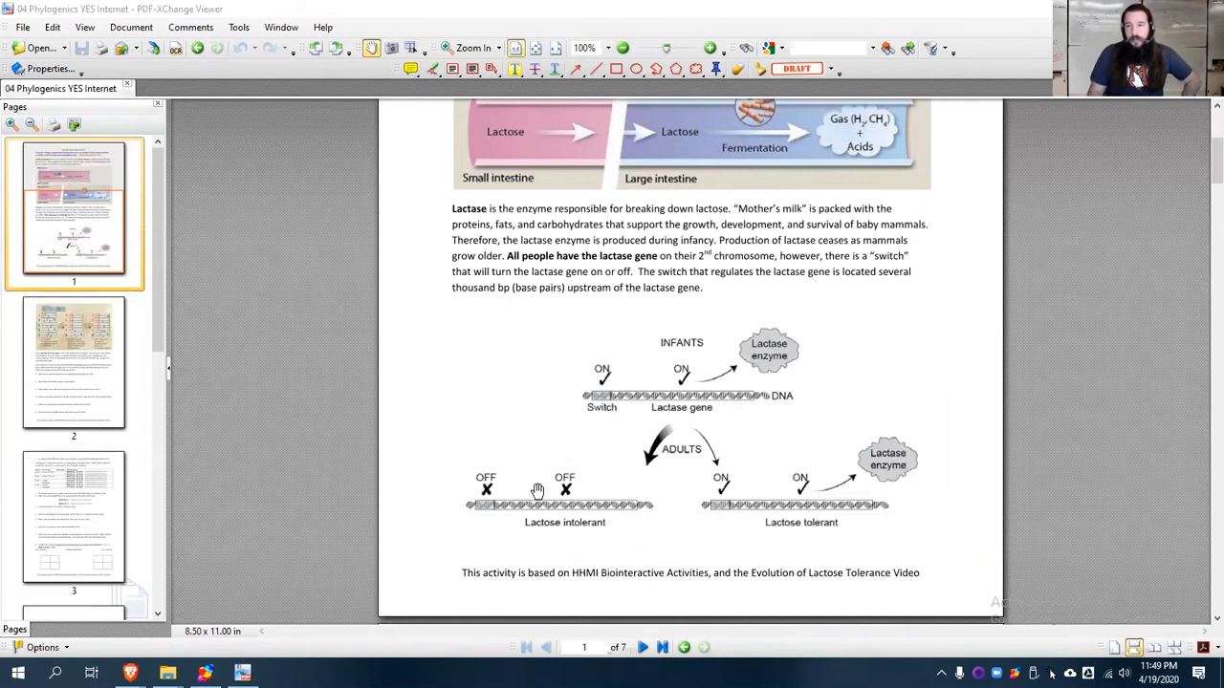
pyautogui.moveTo(568, 386)
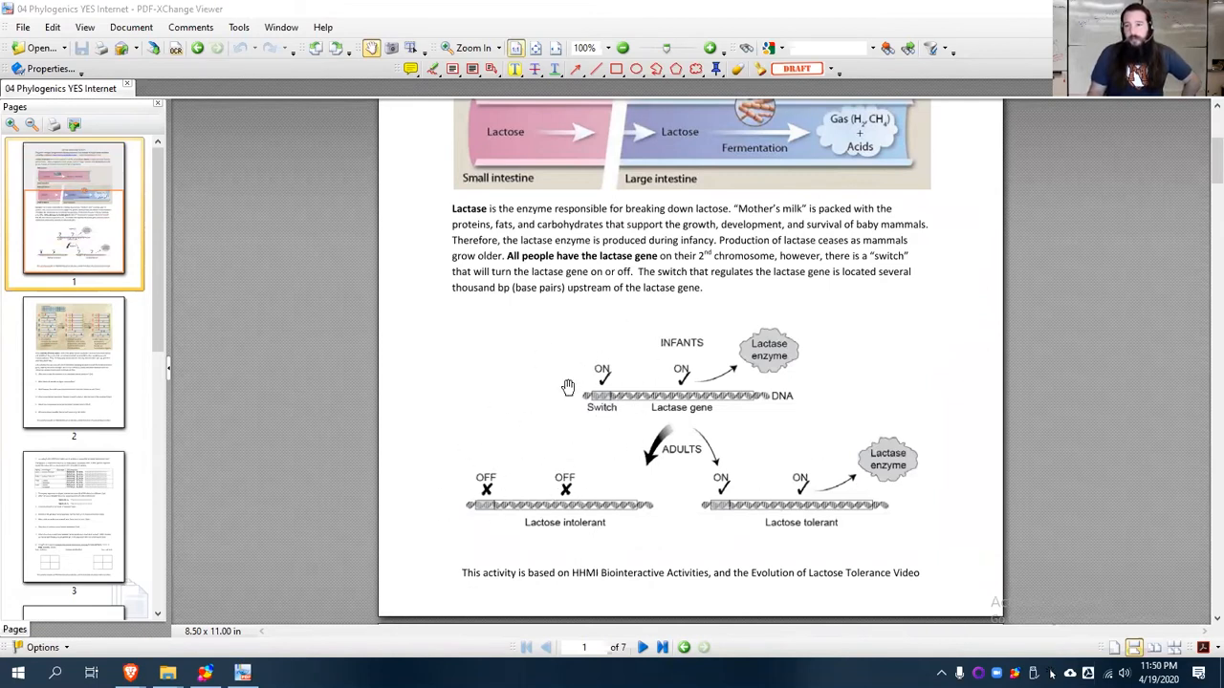
pyautogui.moveTo(616, 409)
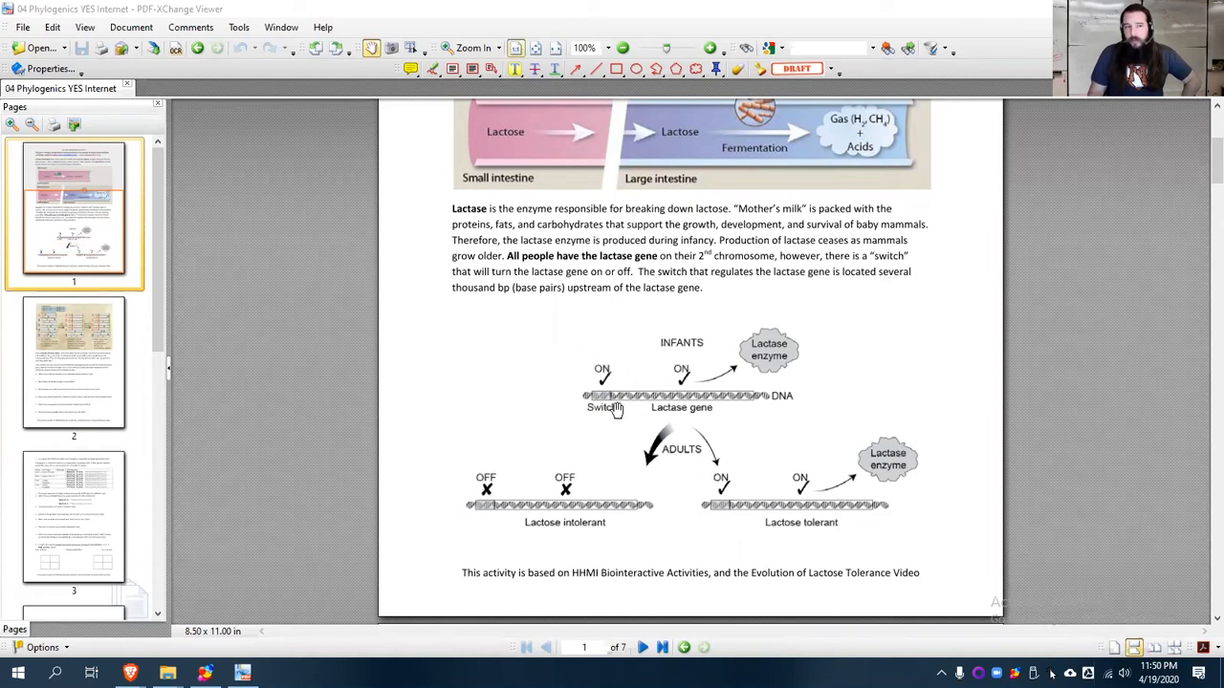
pyautogui.scroll(-3)
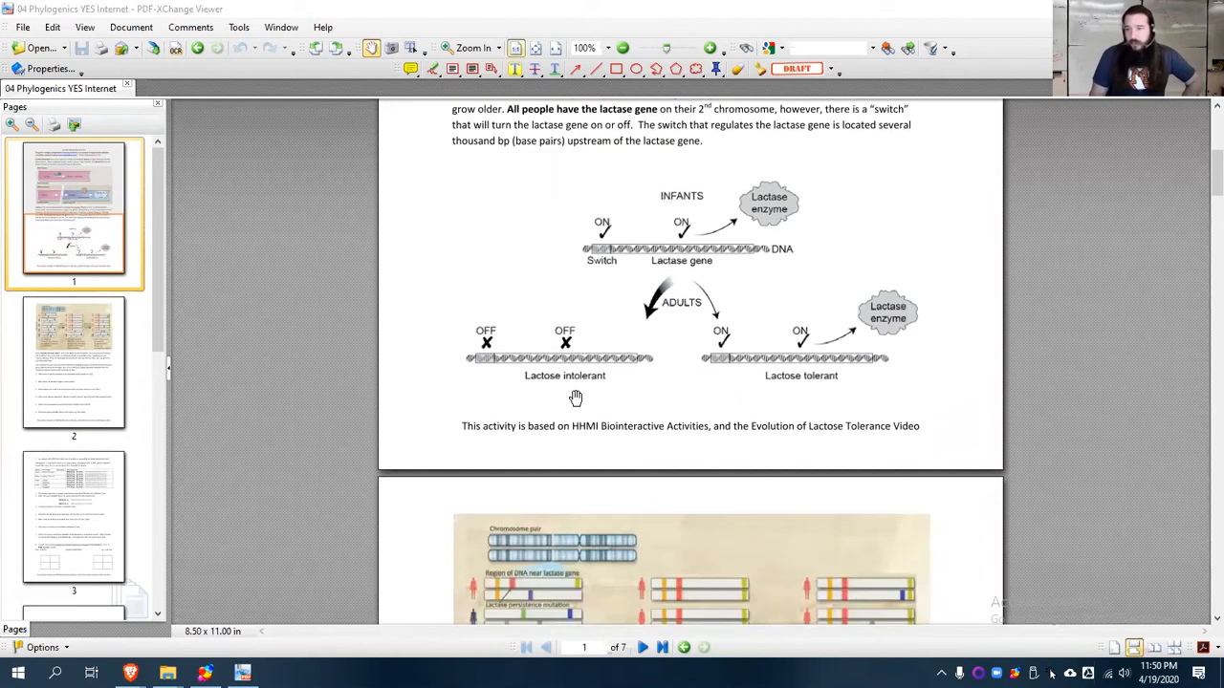
pyautogui.scroll(-3)
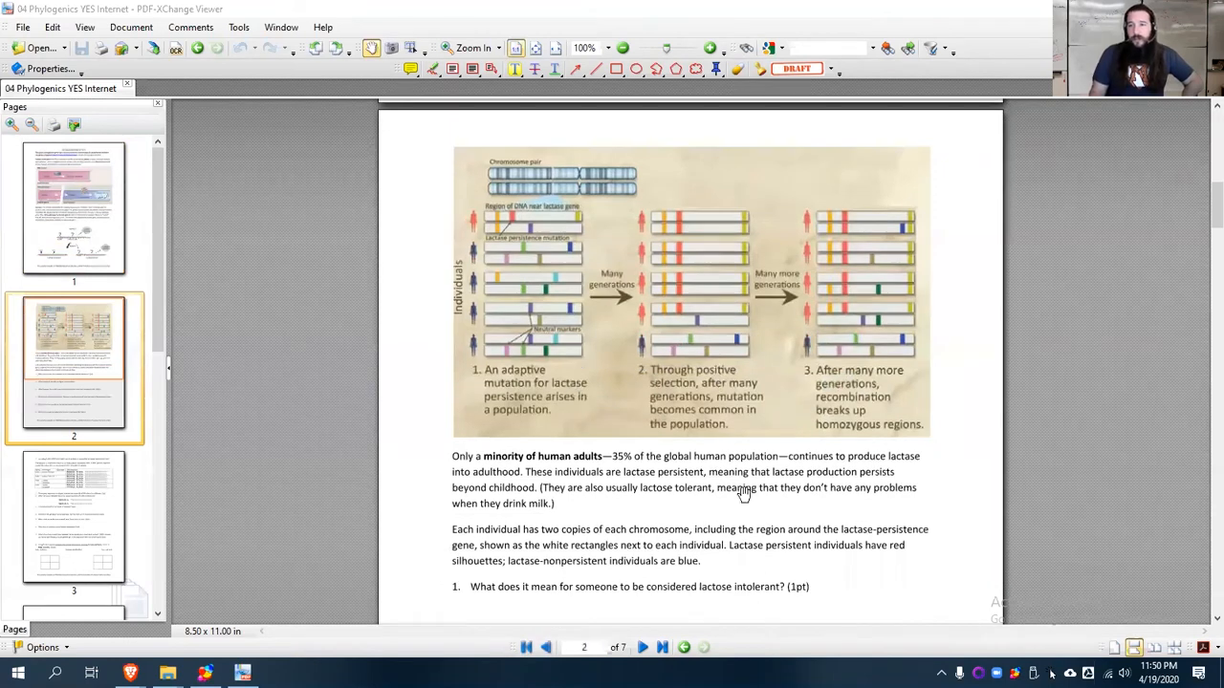
pyautogui.moveTo(530, 445)
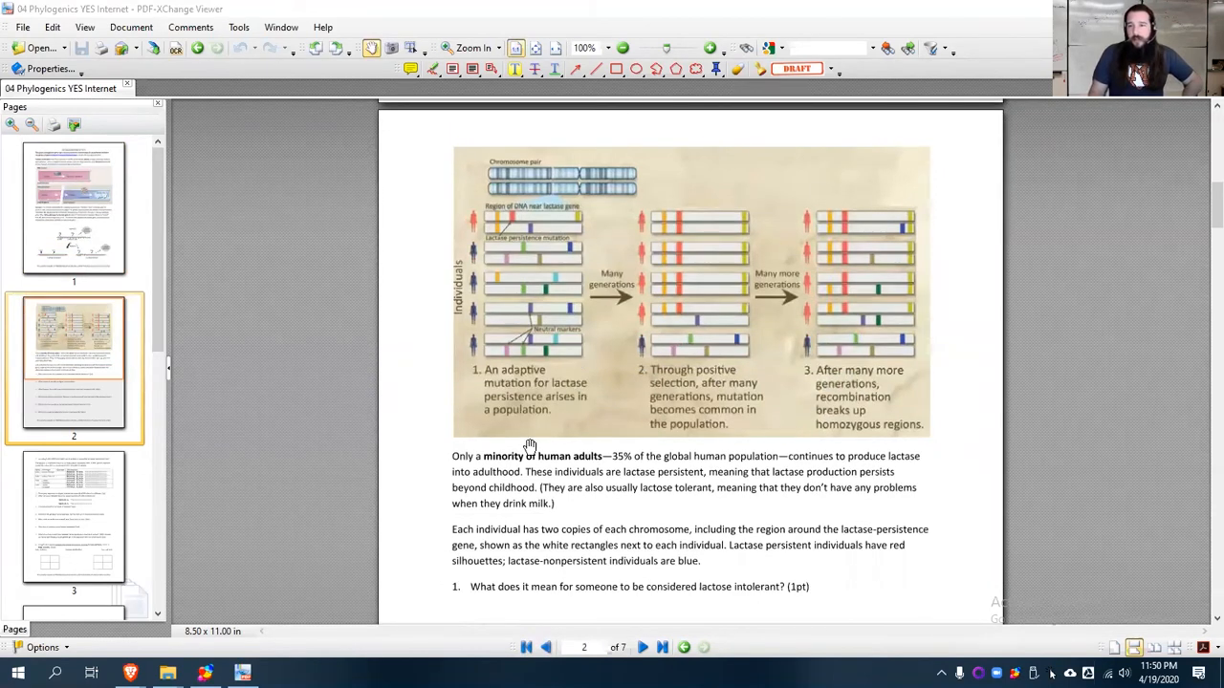
pyautogui.moveTo(570, 426)
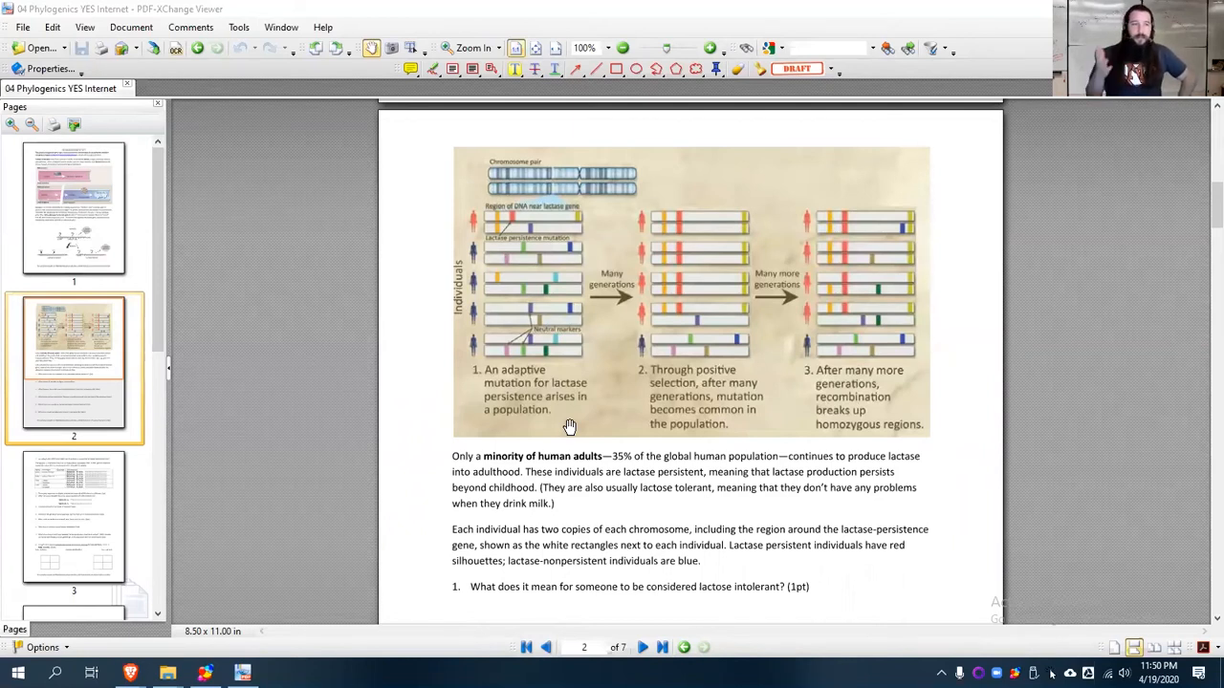
# Scroll through page 2's questions 1–6 until page 3's allele table appears
pyautogui.scroll(-3)
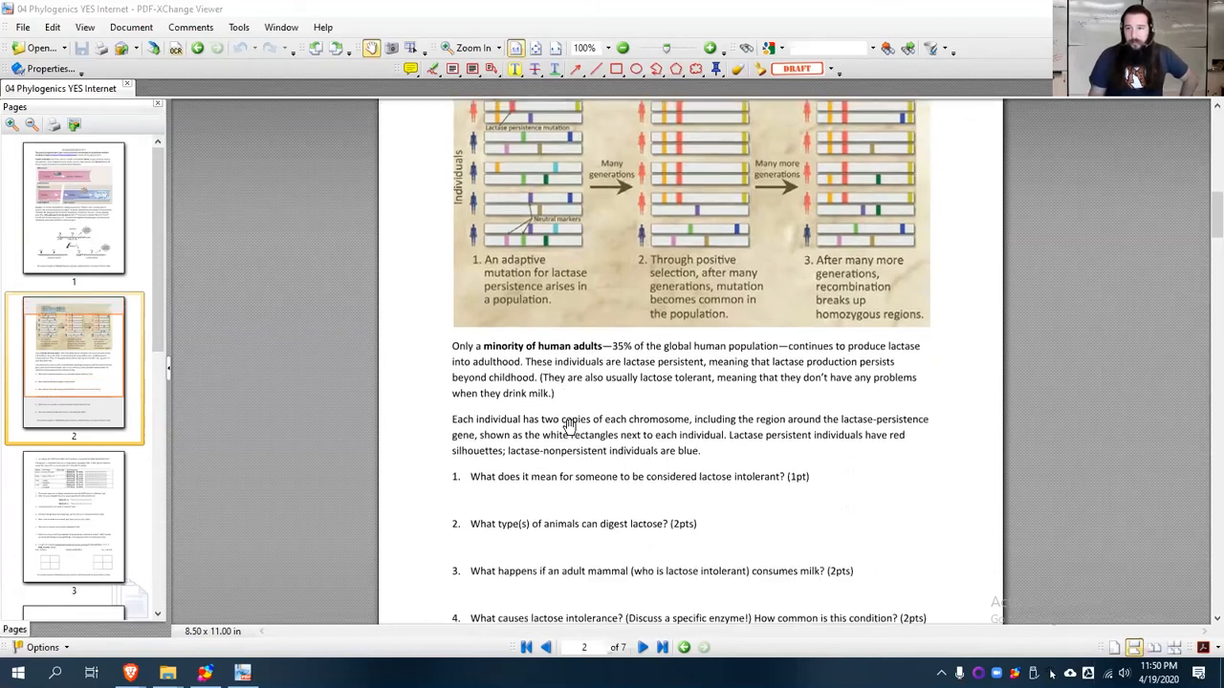
pyautogui.scroll(3)
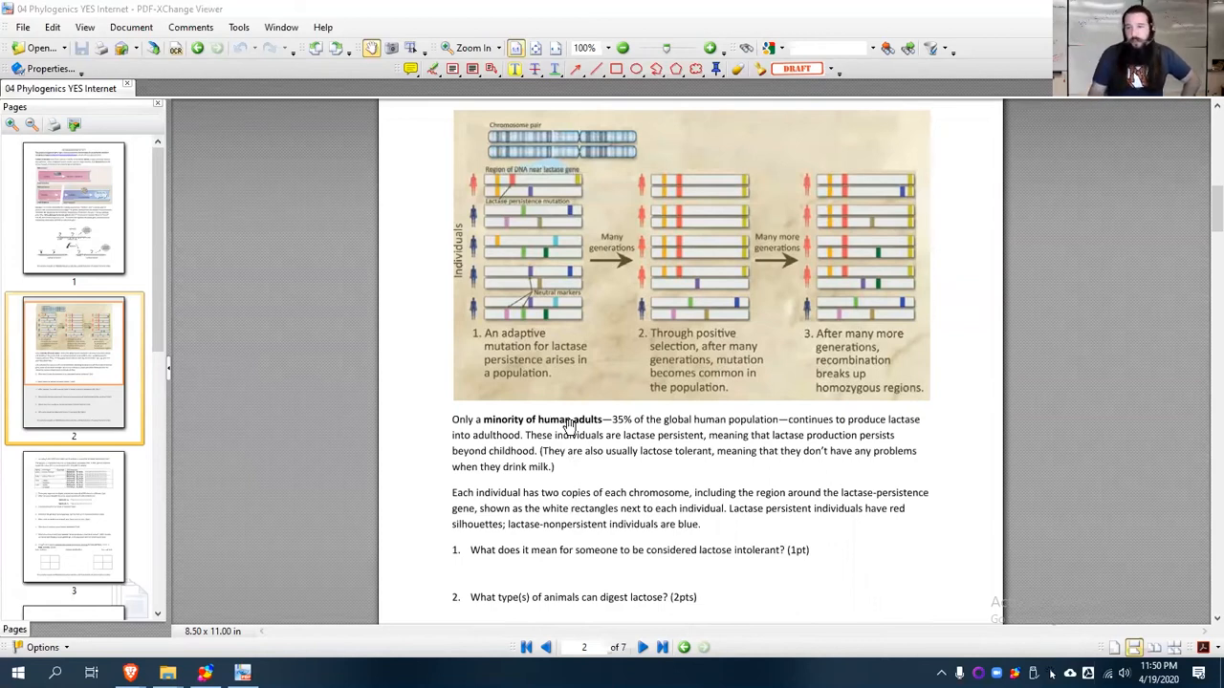
pyautogui.moveTo(616, 442)
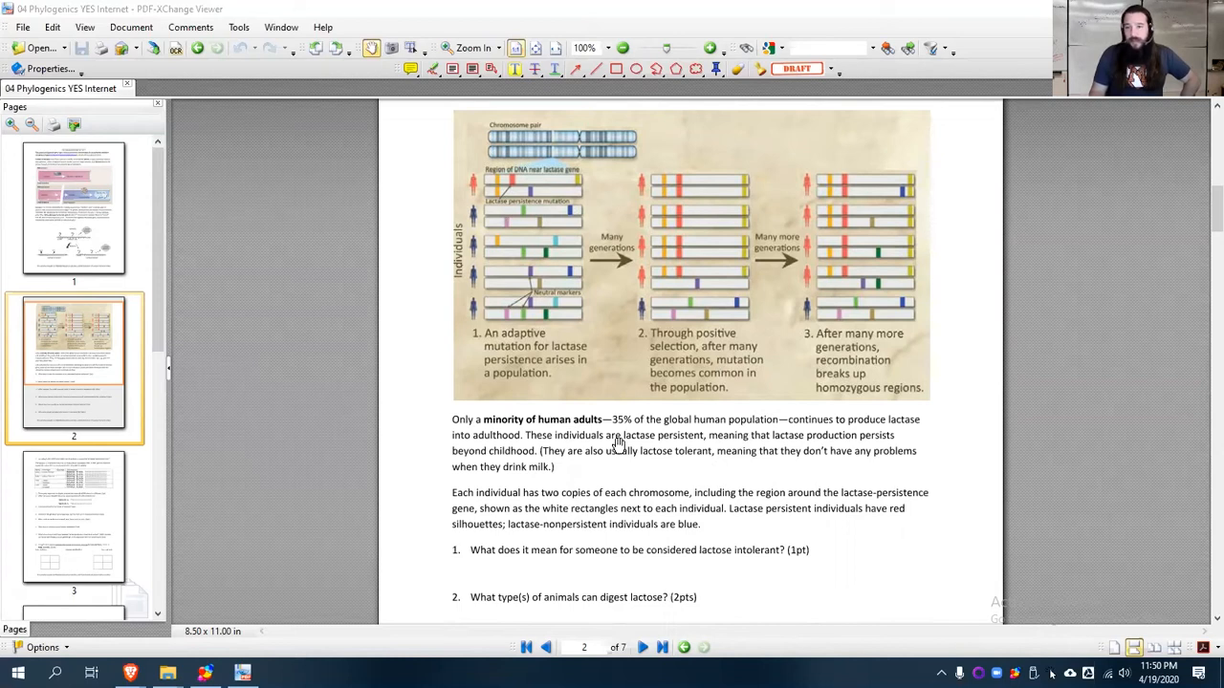
pyautogui.scroll(-3)
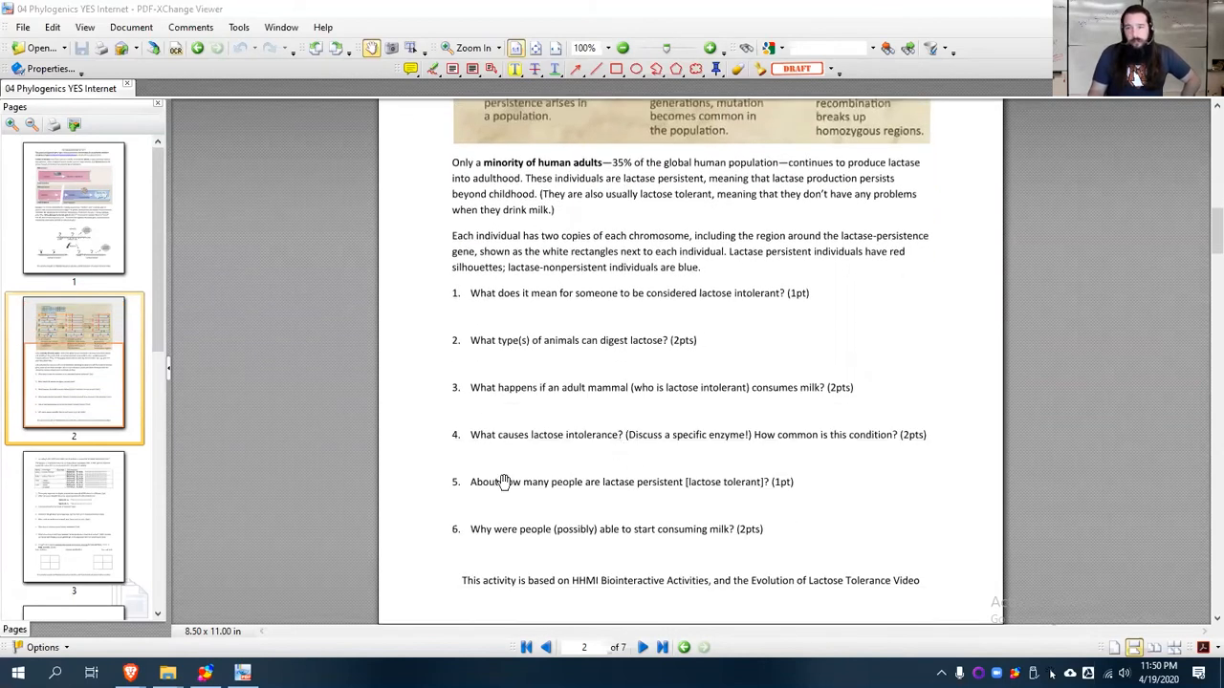
pyautogui.scroll(-3)
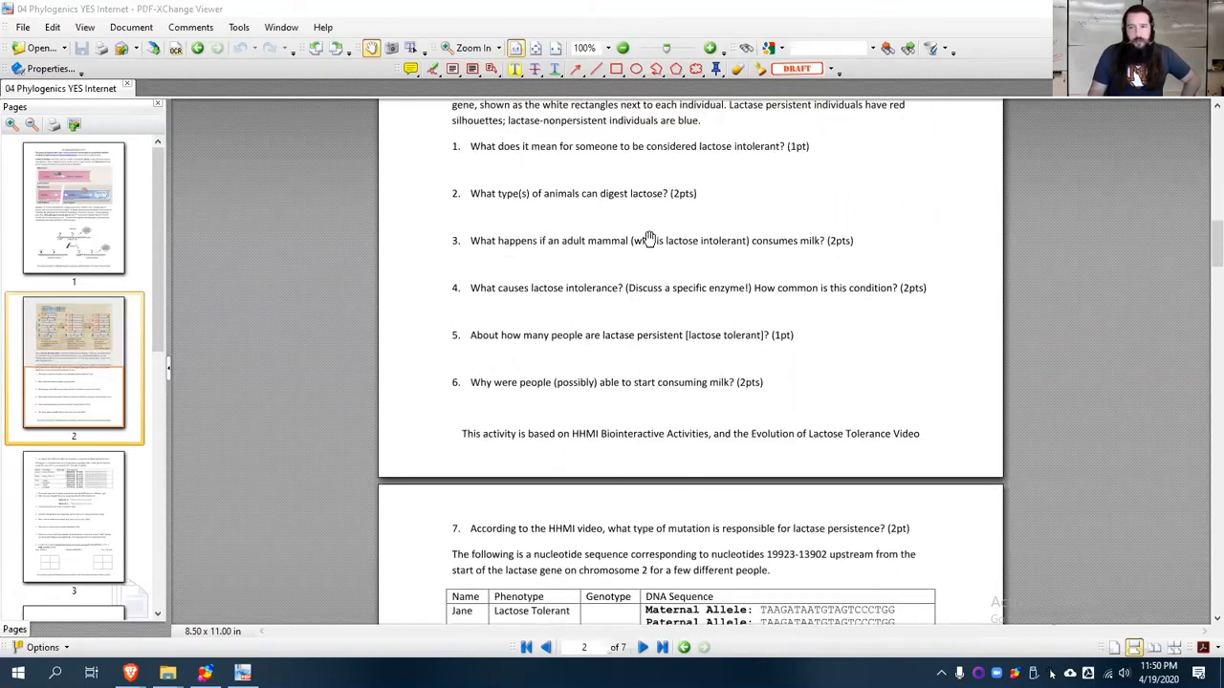
pyautogui.scroll(-3)
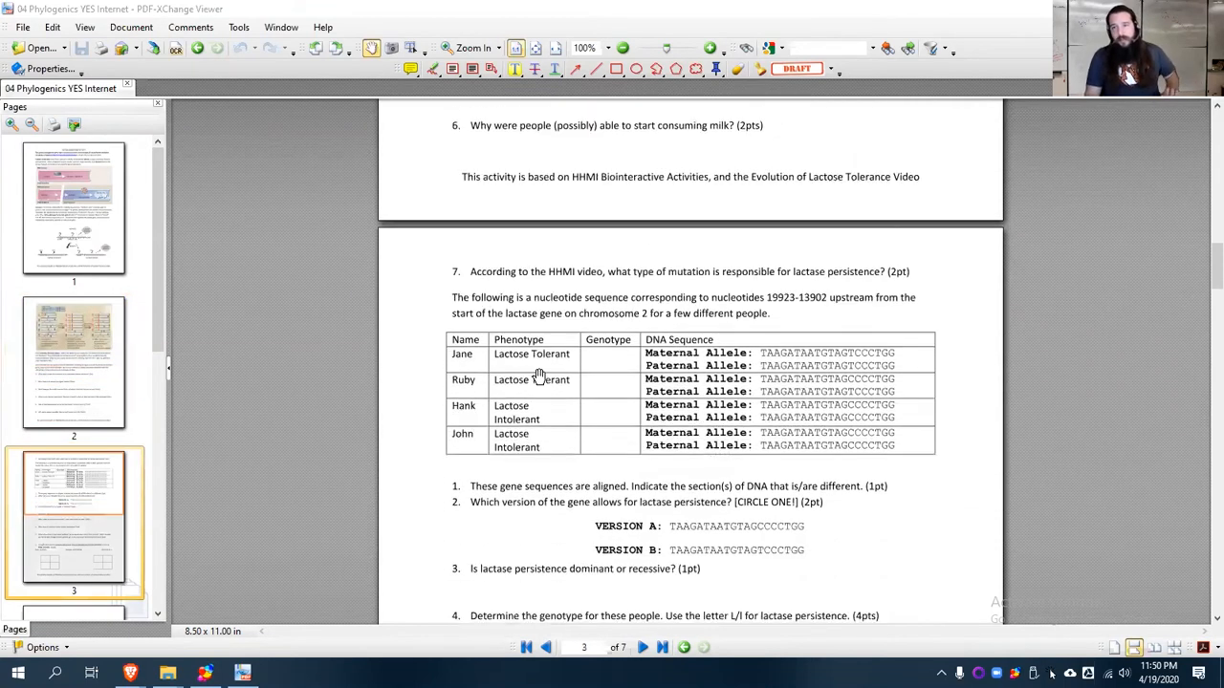
pyautogui.moveTo(774, 354)
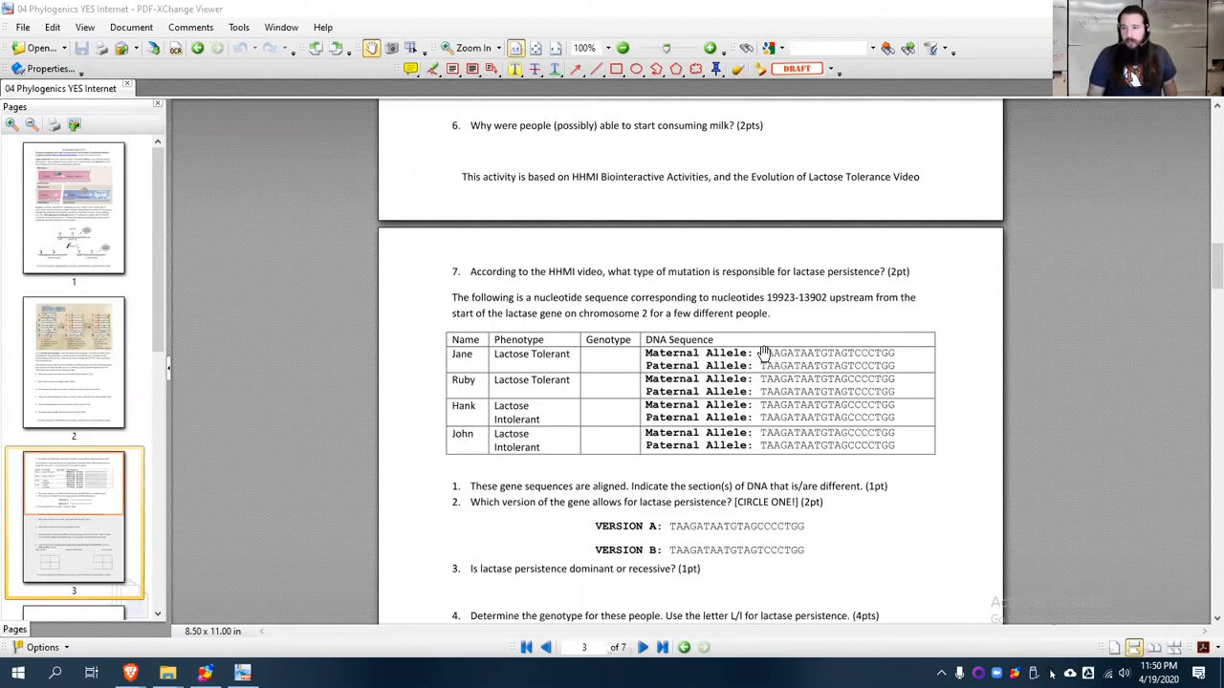
pyautogui.moveTo(750, 559)
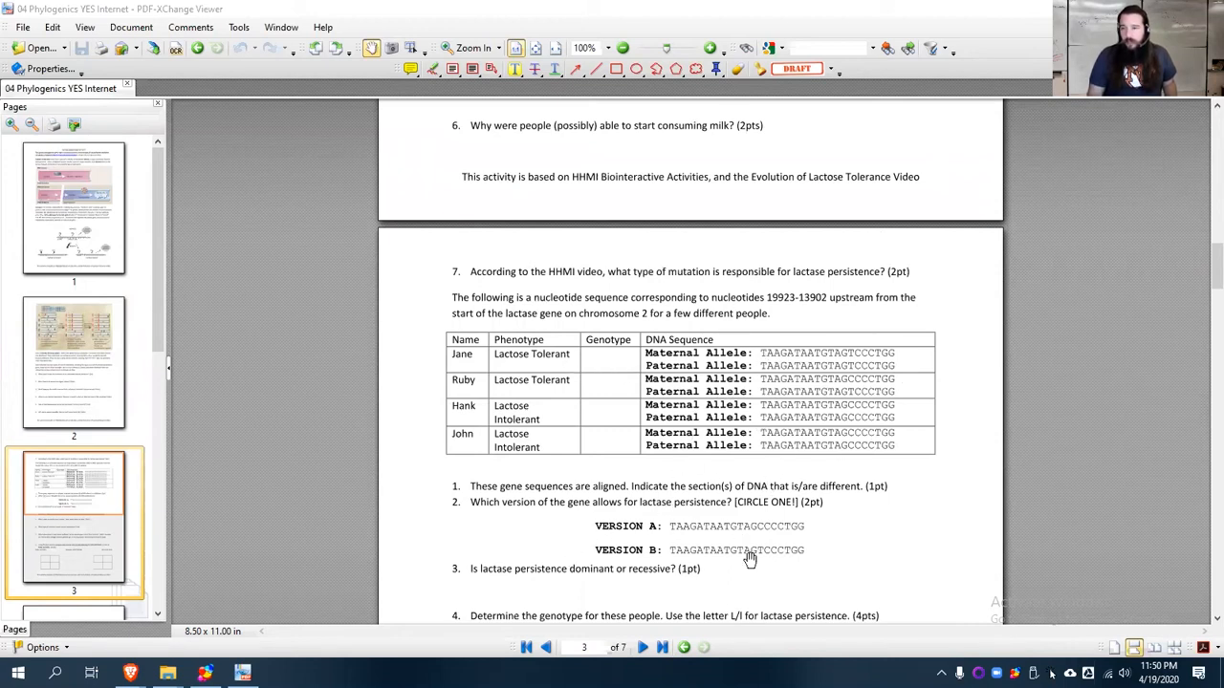
pyautogui.moveTo(513, 226)
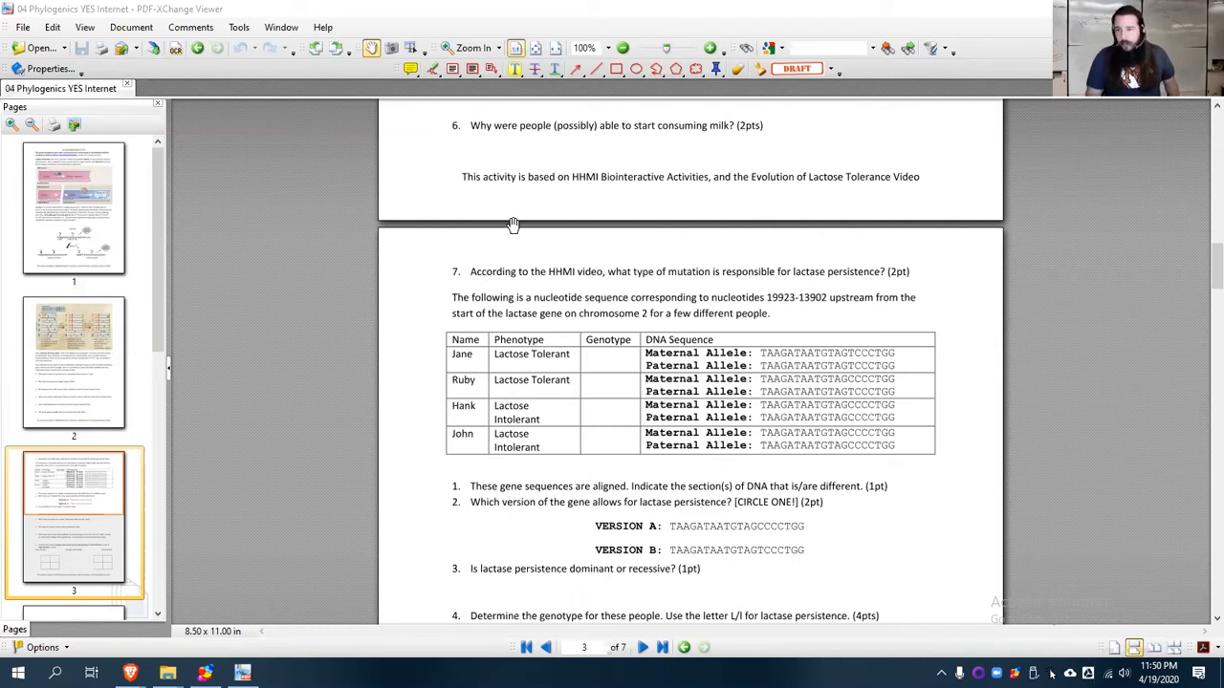
pyautogui.moveTo(768, 308)
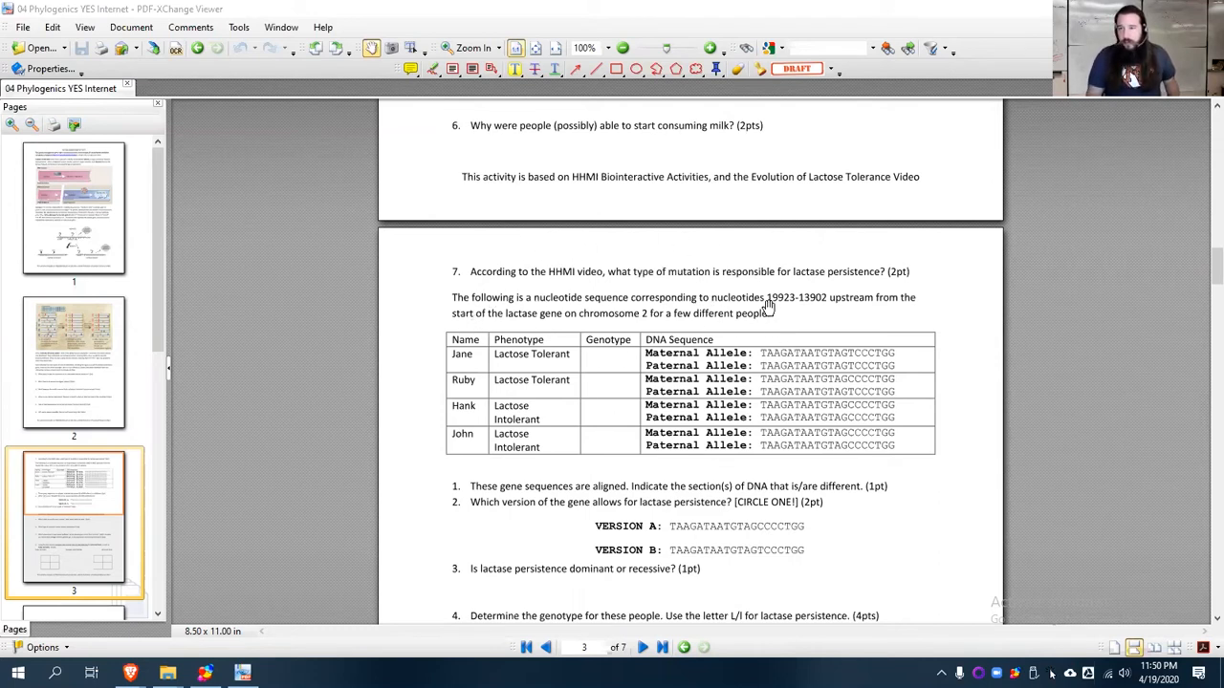
# Adjust the zoom so question 7 and the Jane, Ruby, Hank and John DNA table fit in view
pyautogui.click(608, 47)
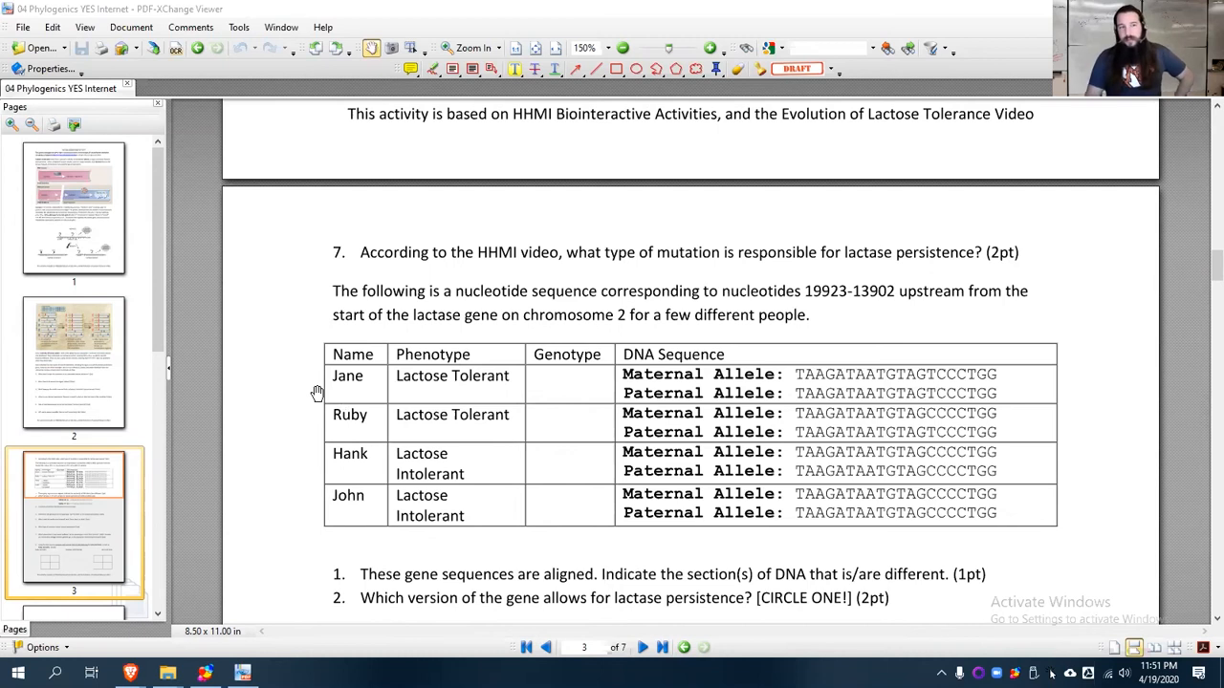
pyautogui.scroll(-3)
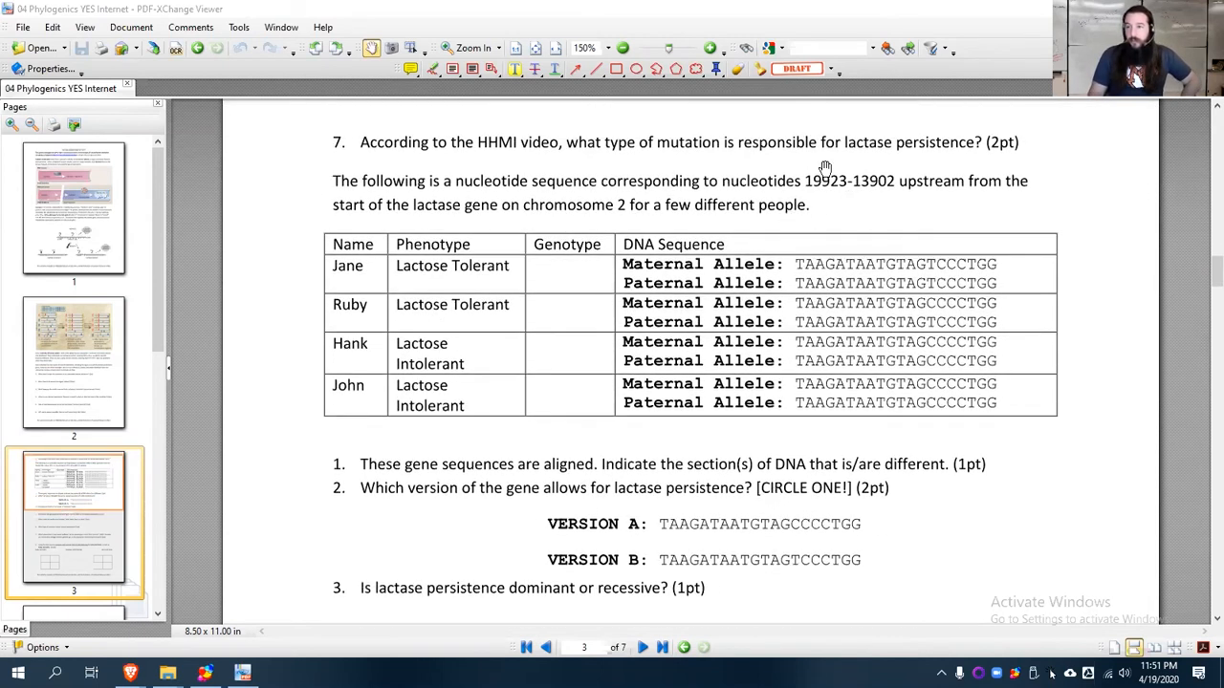
pyautogui.moveTo(945, 218)
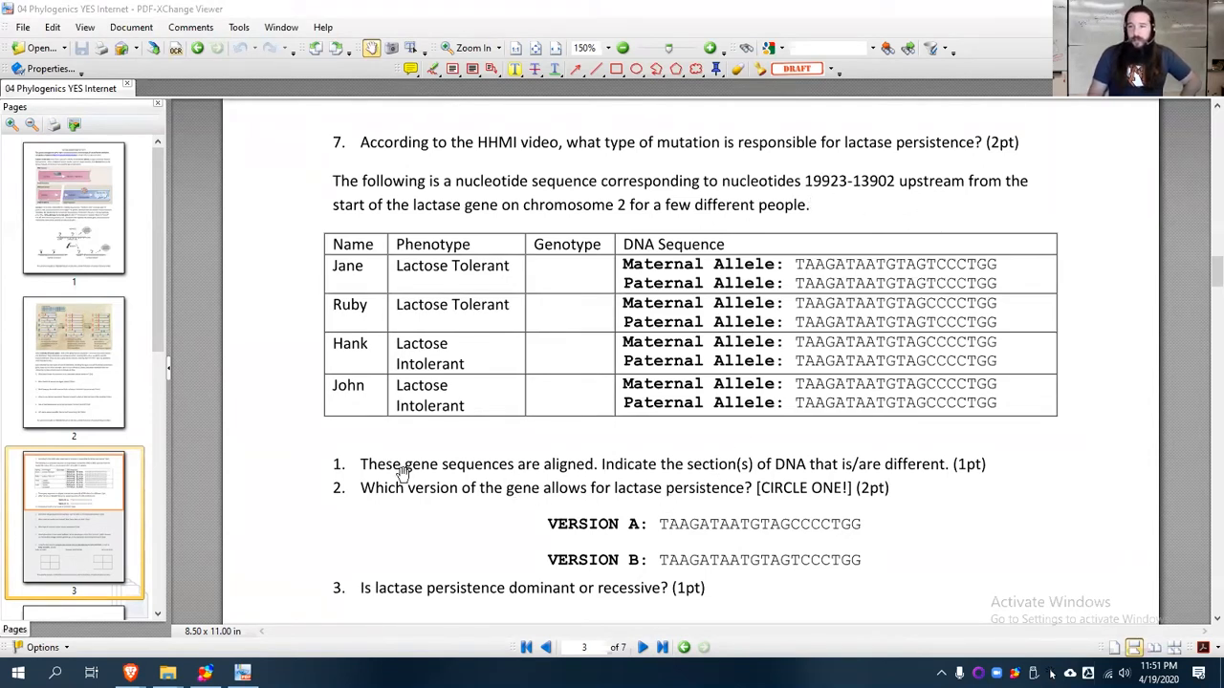
pyautogui.moveTo(635, 336)
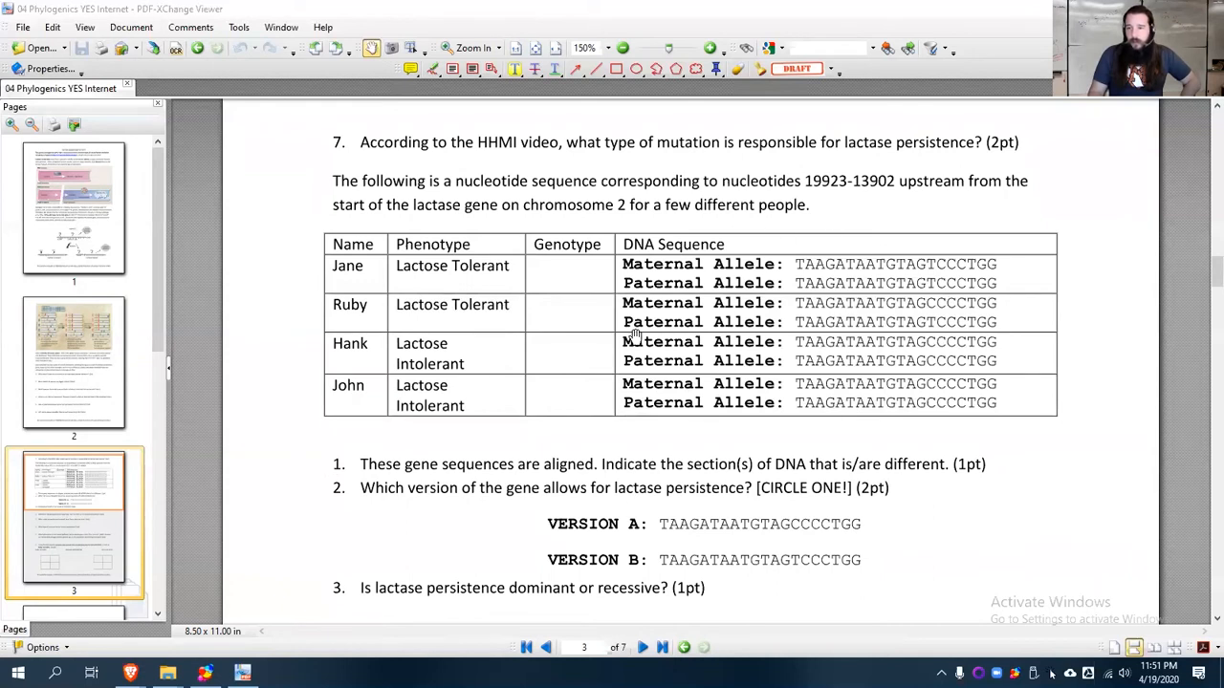
pyautogui.moveTo(765, 352)
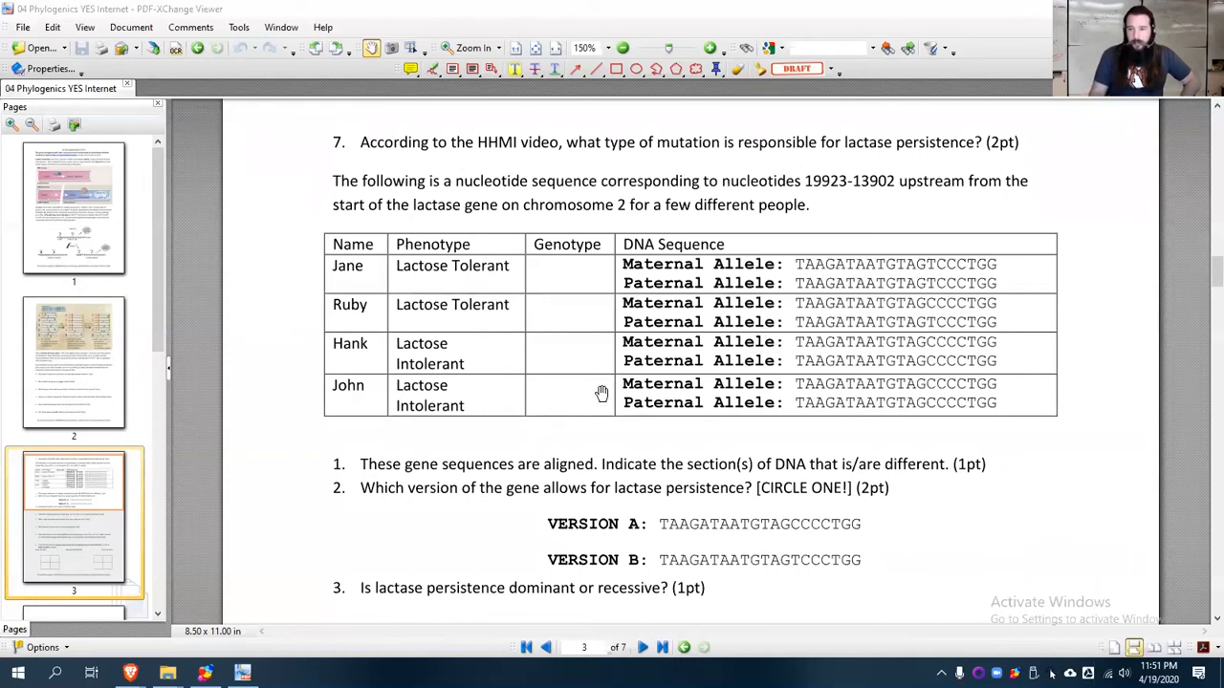
pyautogui.scroll(-3)
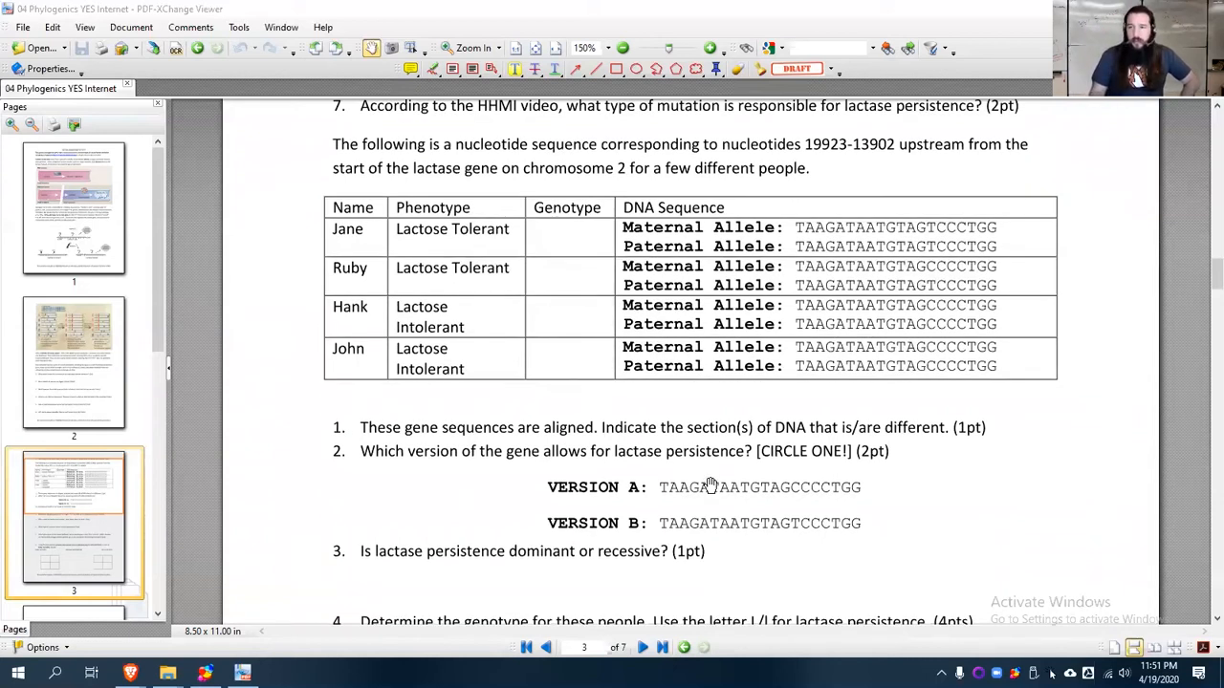
pyautogui.moveTo(708, 443)
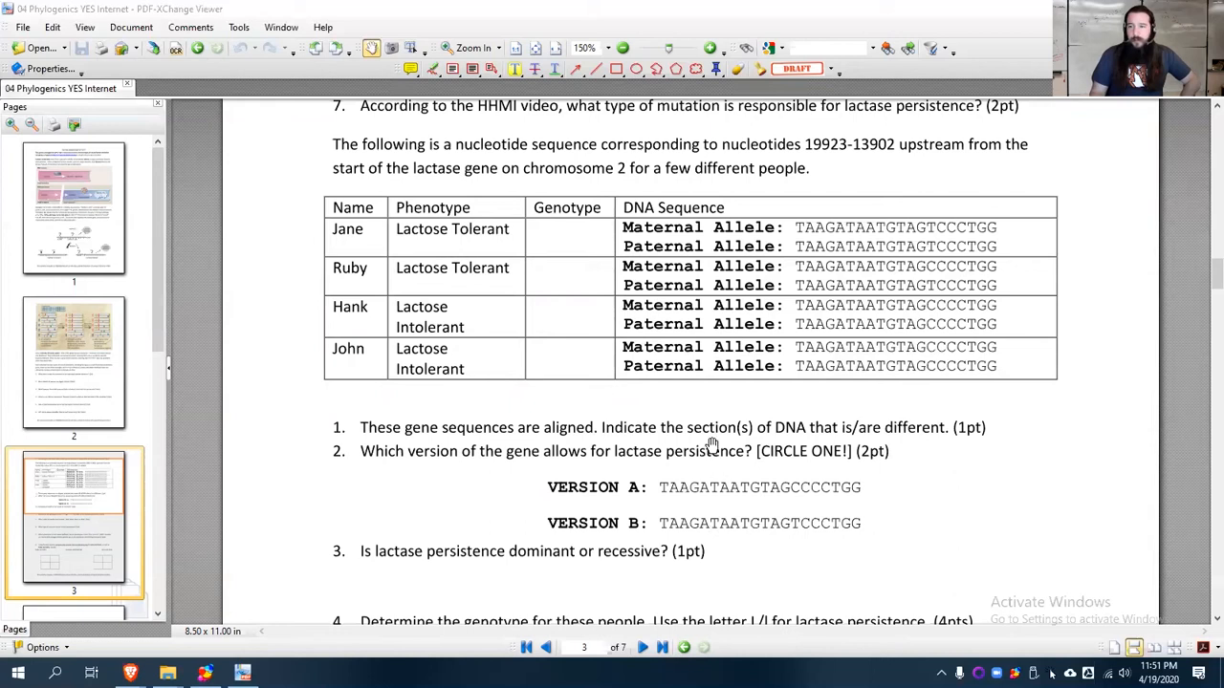
pyautogui.moveTo(371, 268)
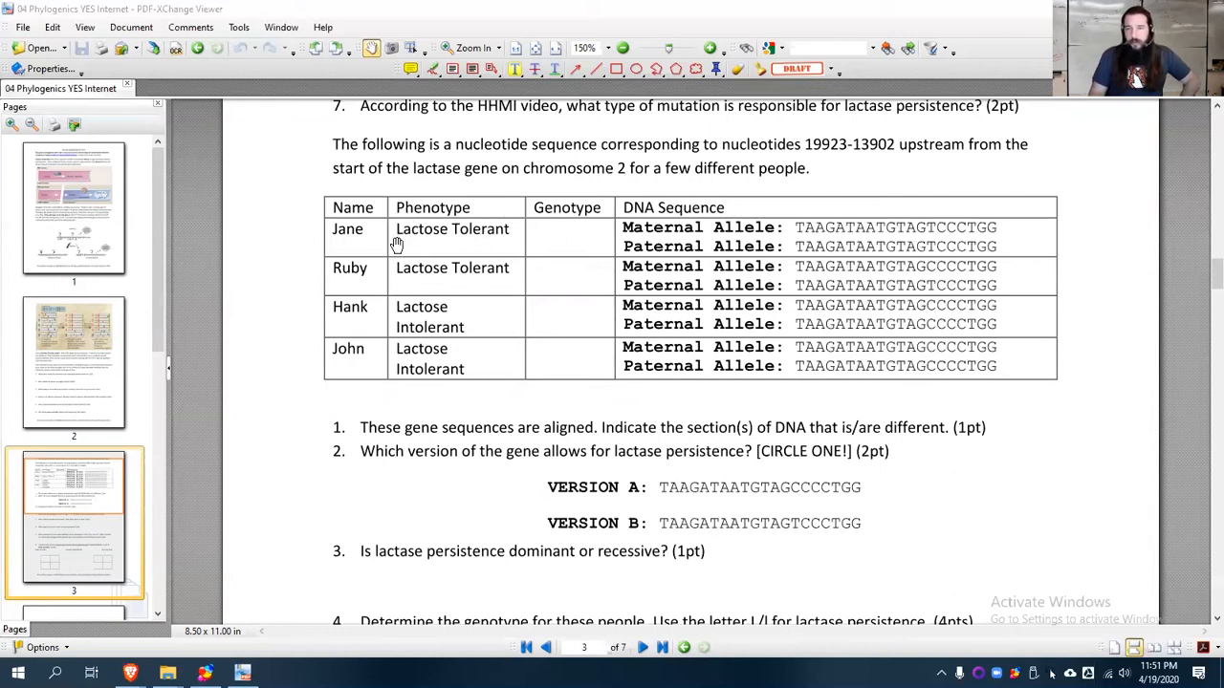
pyautogui.moveTo(426, 277)
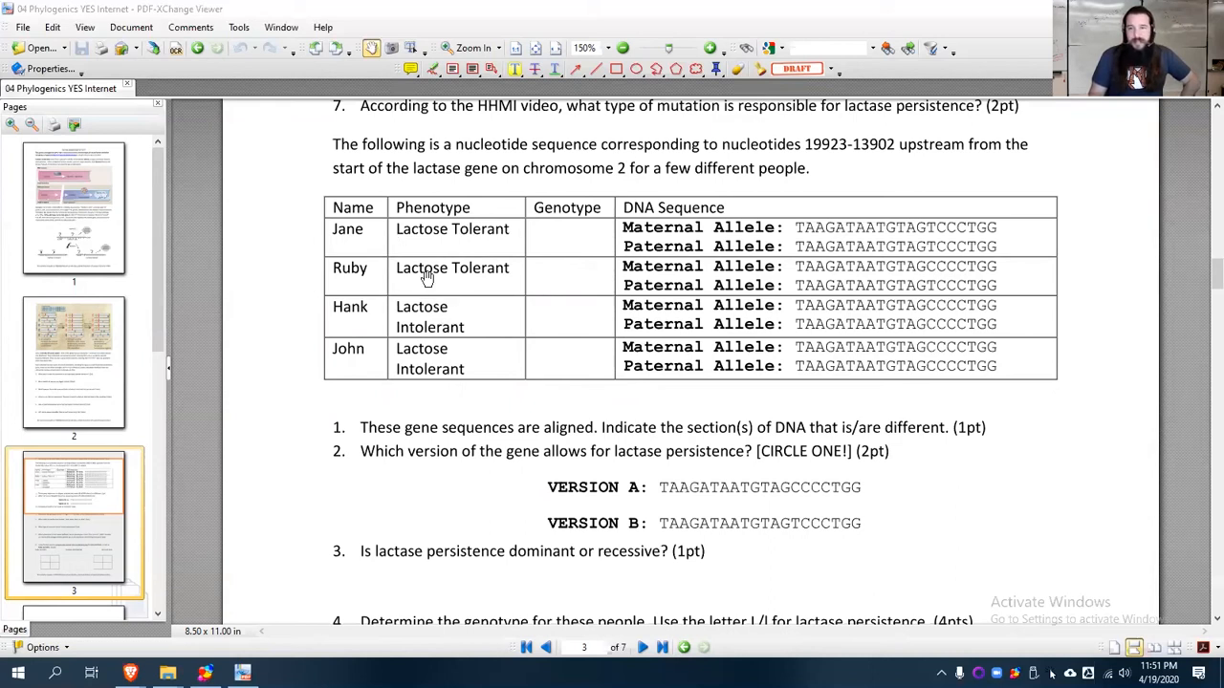
pyautogui.moveTo(453, 407)
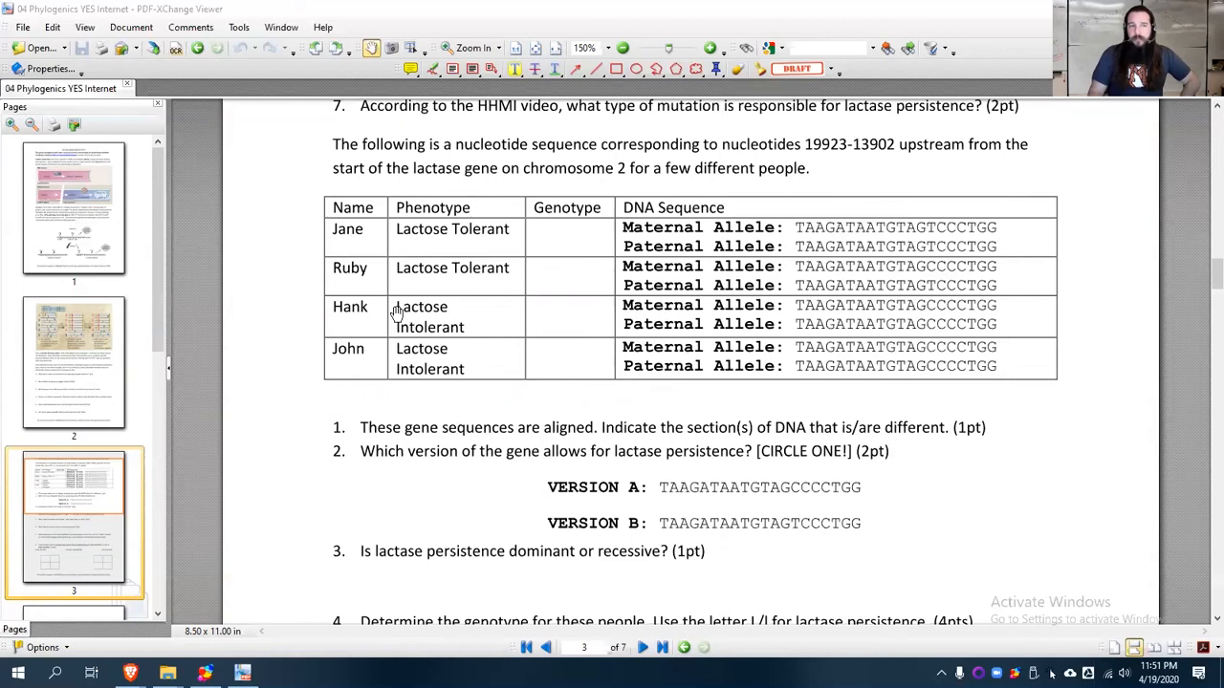
pyautogui.moveTo(411, 354)
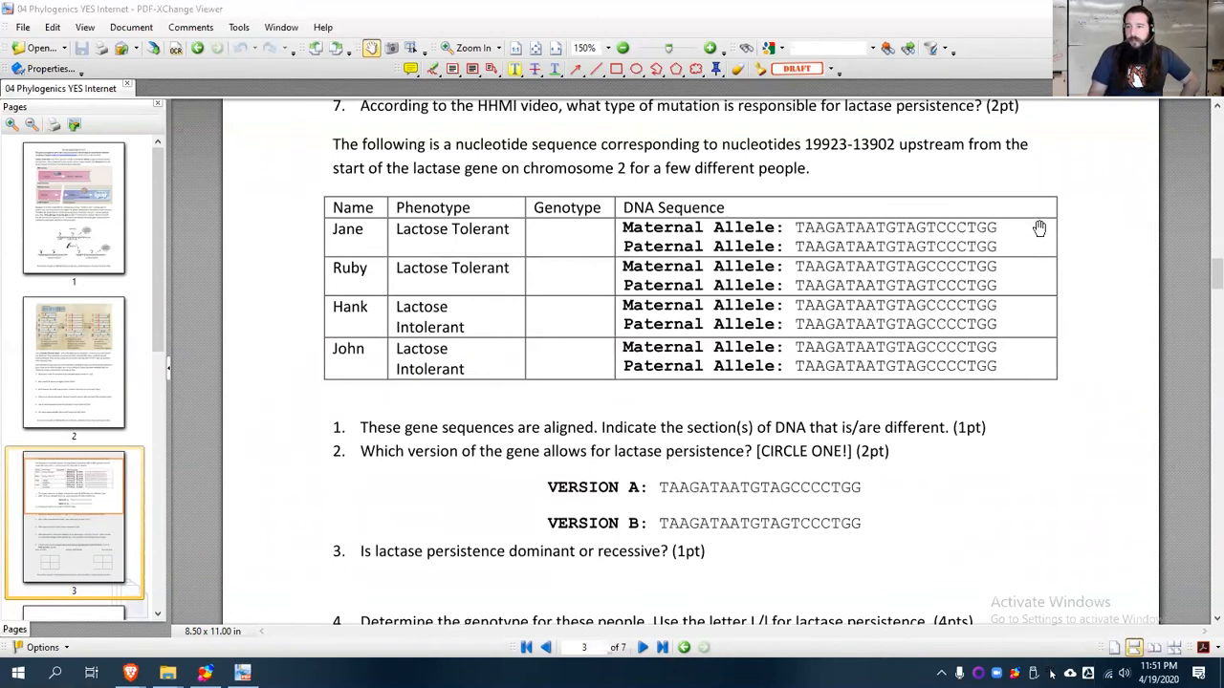
pyautogui.moveTo(1014, 285)
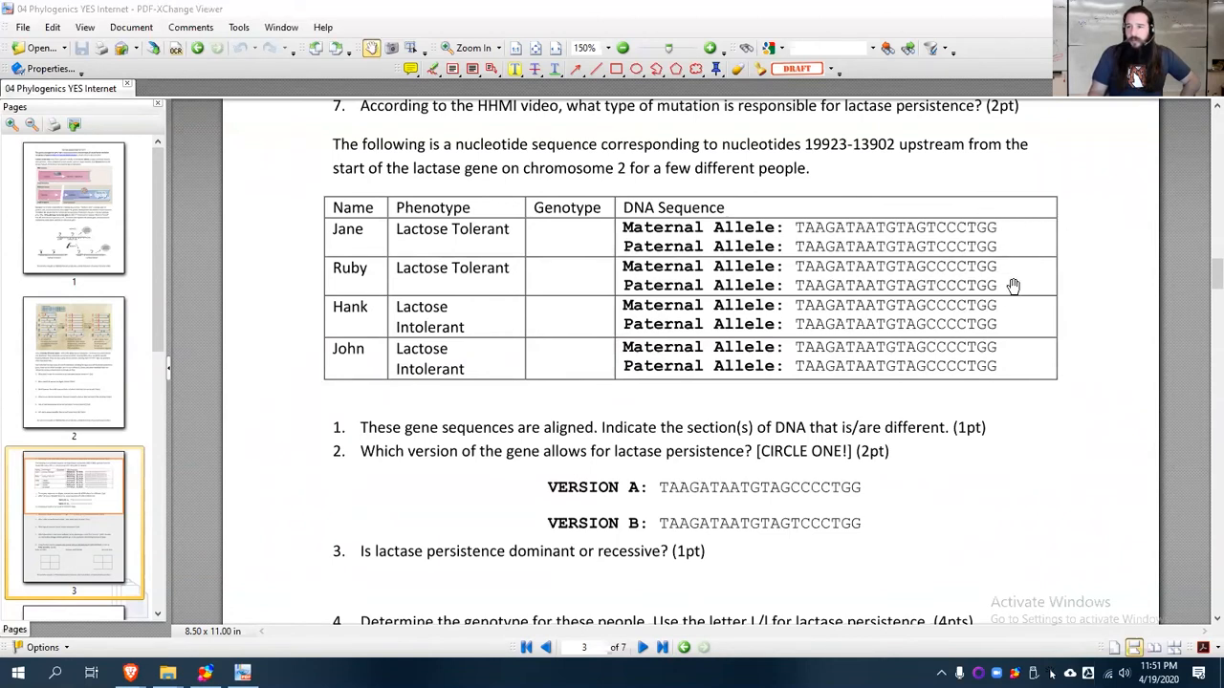
pyautogui.moveTo(975, 359)
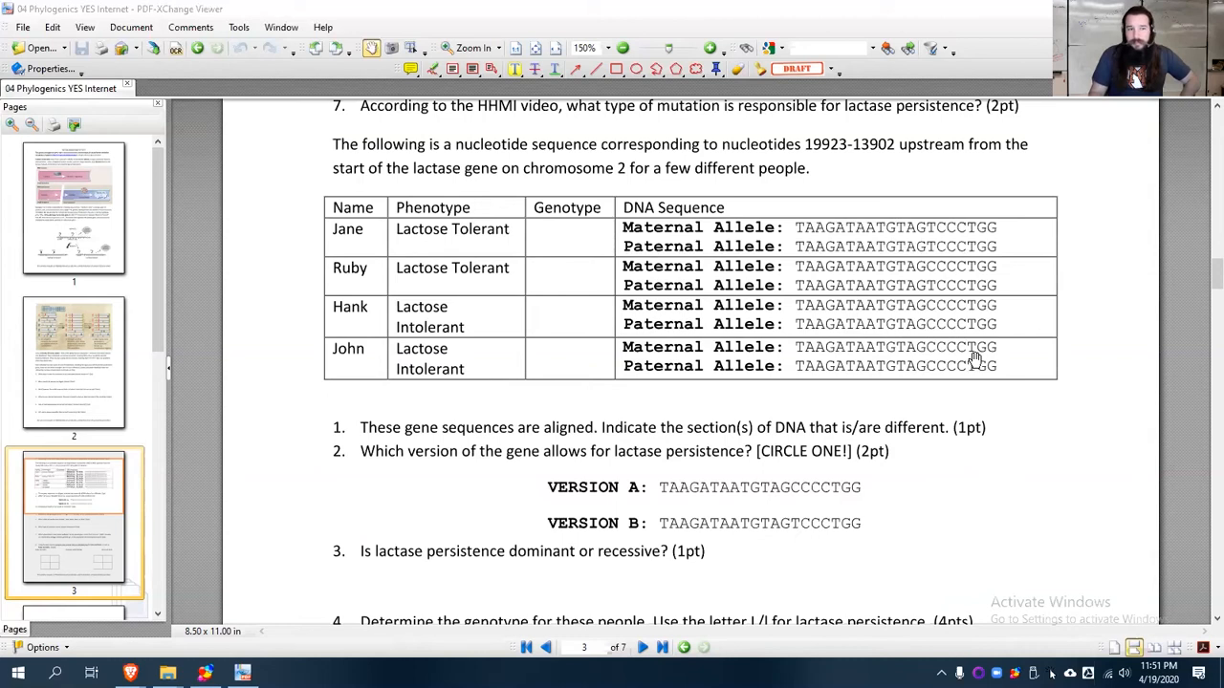
pyautogui.moveTo(737, 337)
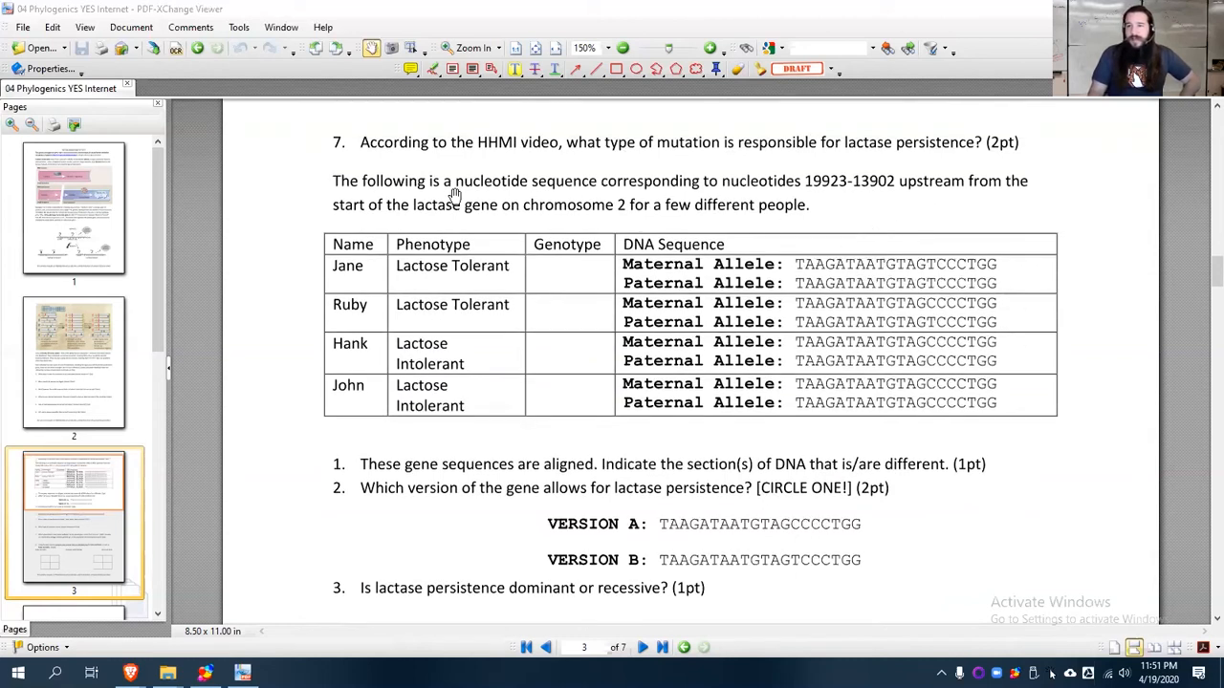
pyautogui.moveTo(375, 457)
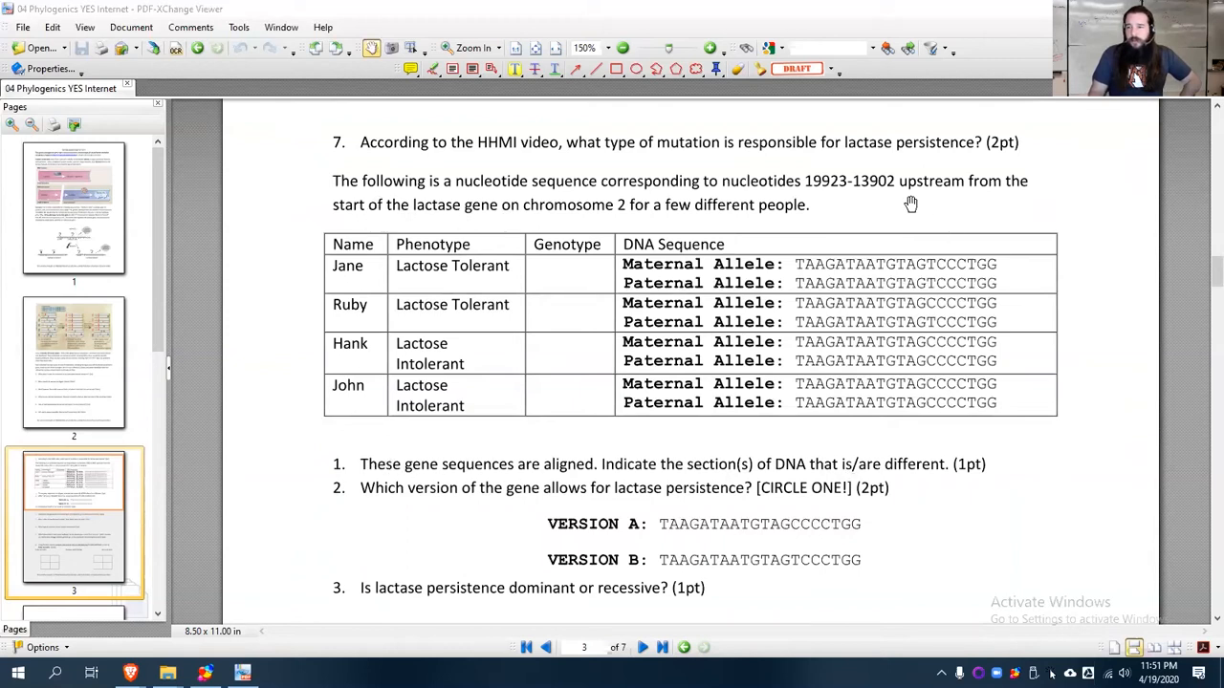
pyautogui.moveTo(842, 210)
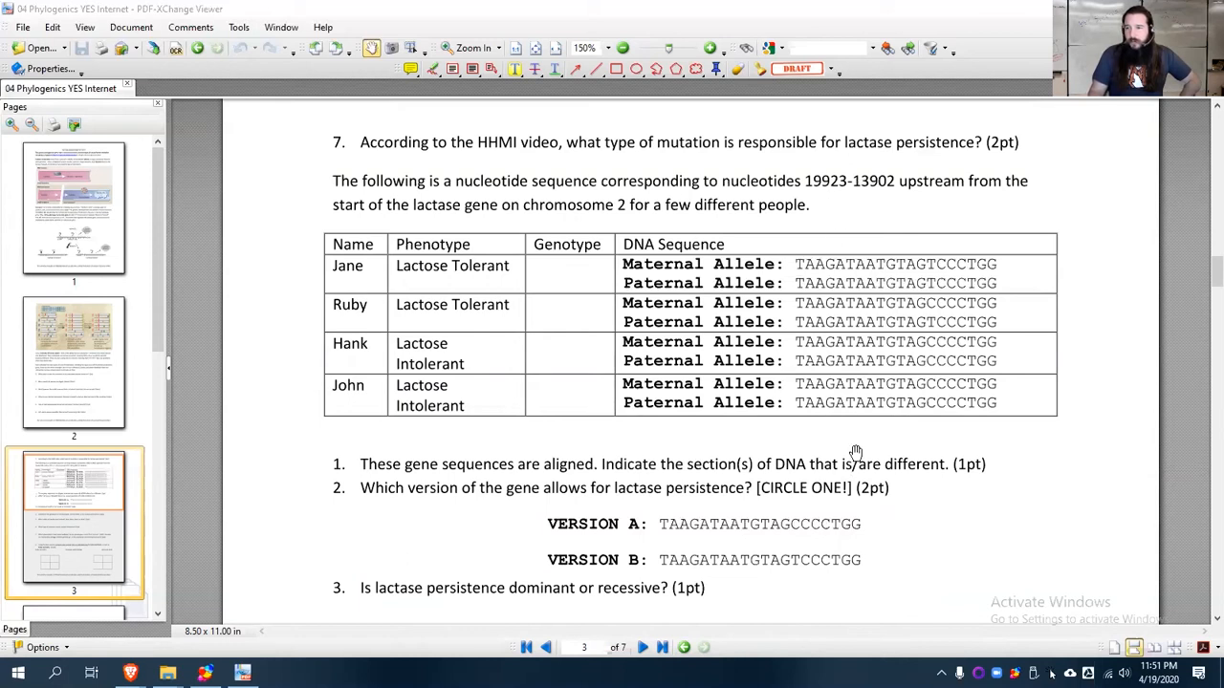
pyautogui.moveTo(981, 203)
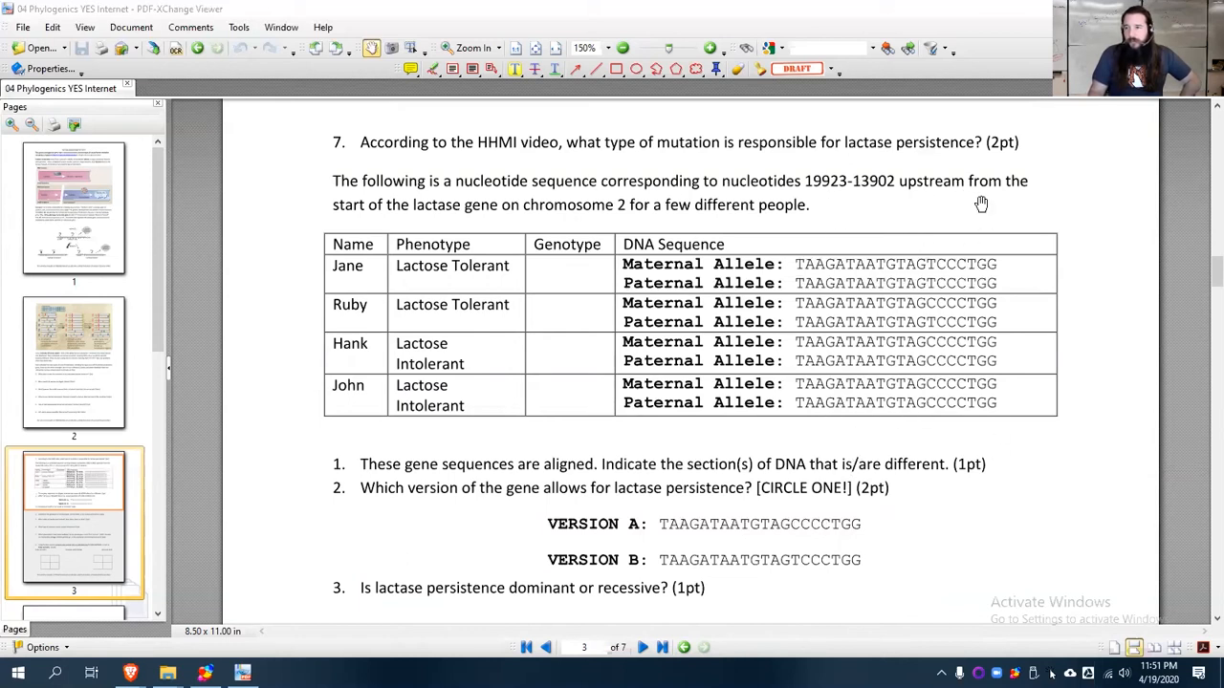
pyautogui.moveTo(922, 145)
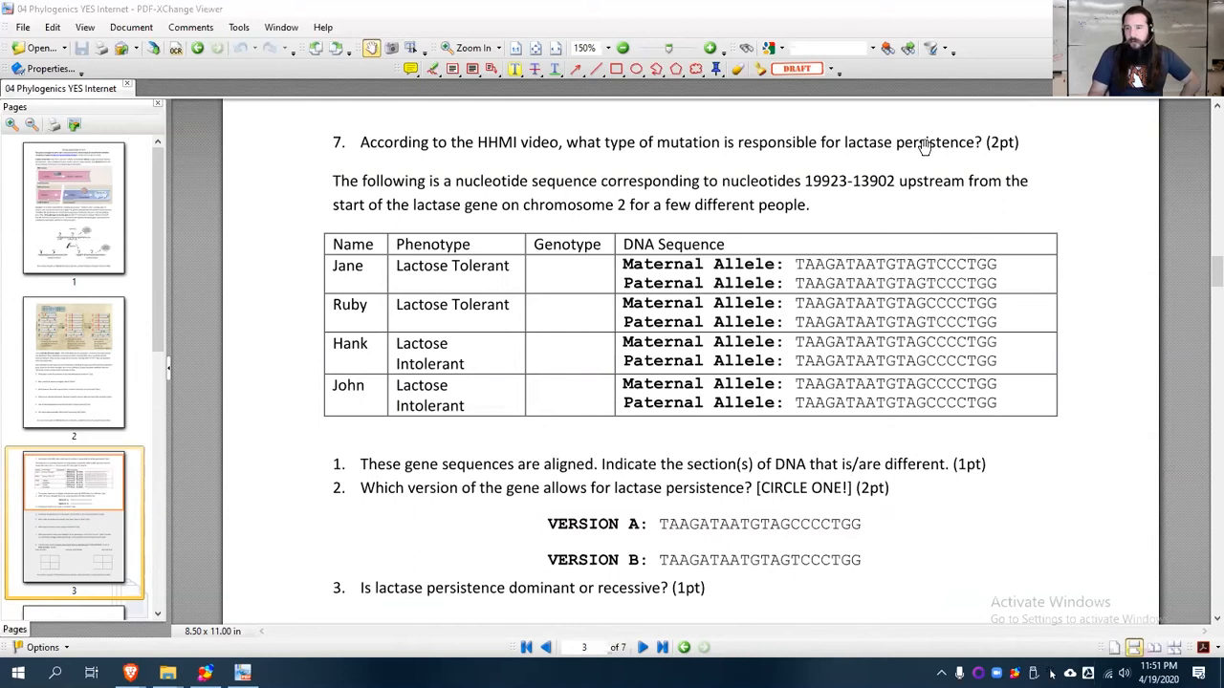
# Scroll past the DNA sequence table to show questions 1 through 6 on dominance, genotypes and mutation type
pyautogui.scroll(-3)
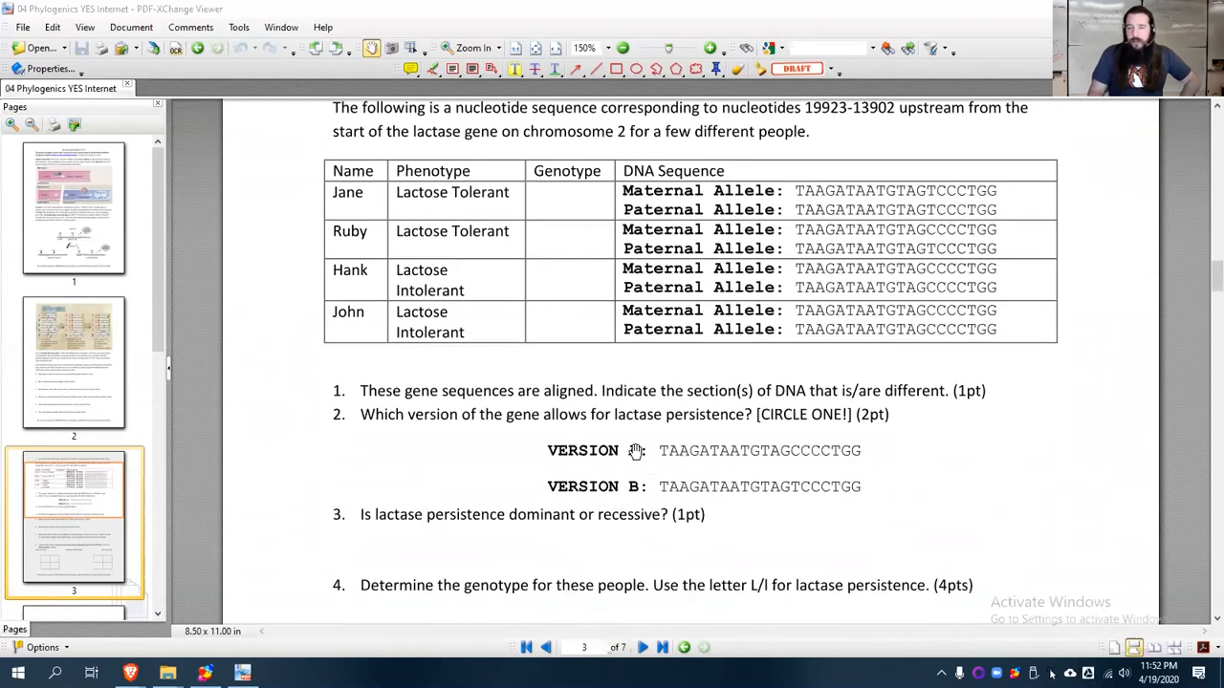
pyautogui.moveTo(426, 208)
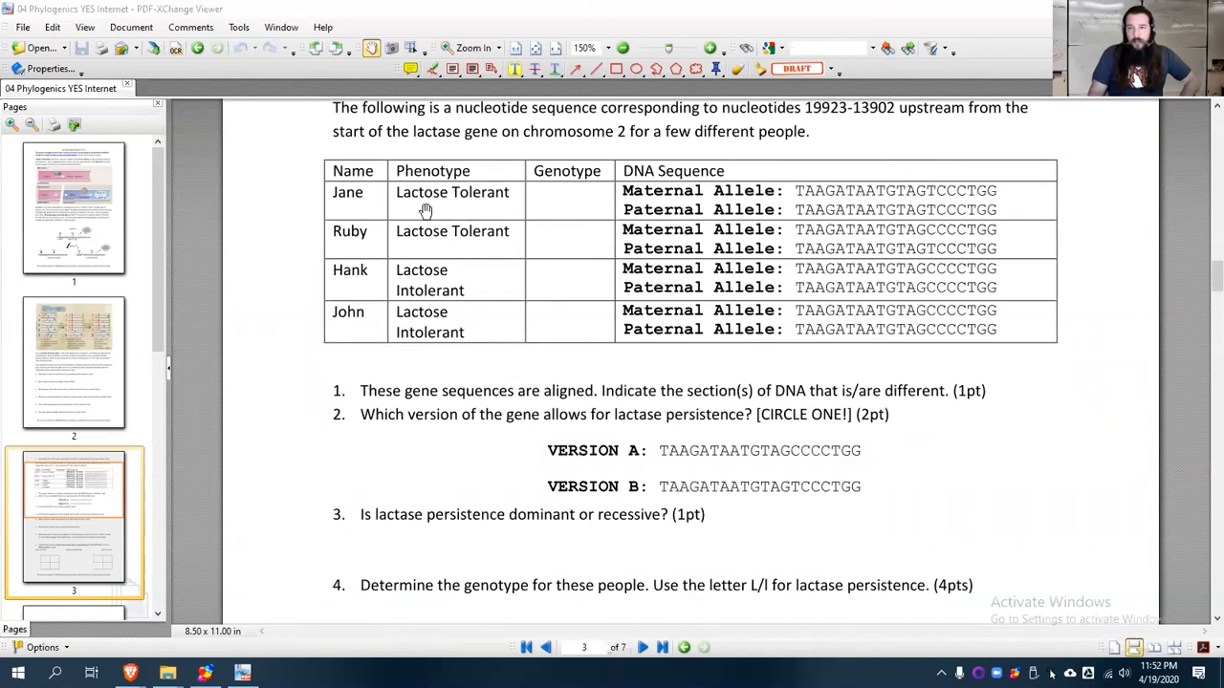
pyautogui.moveTo(482, 302)
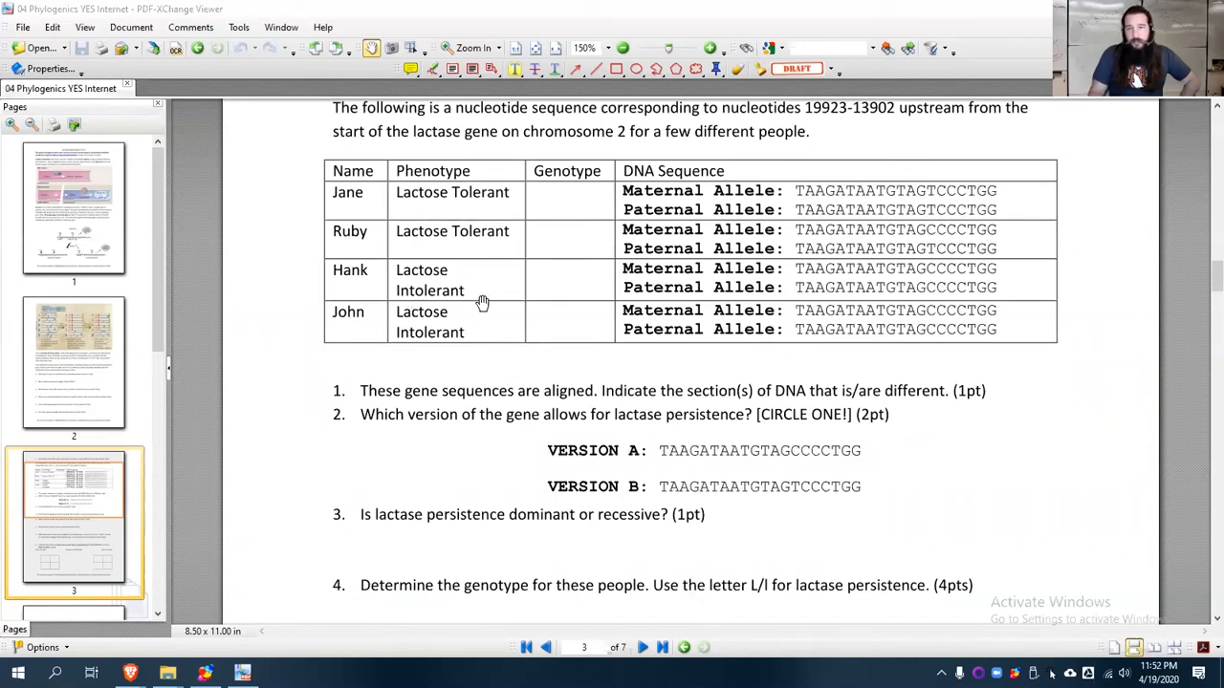
pyautogui.scroll(-3)
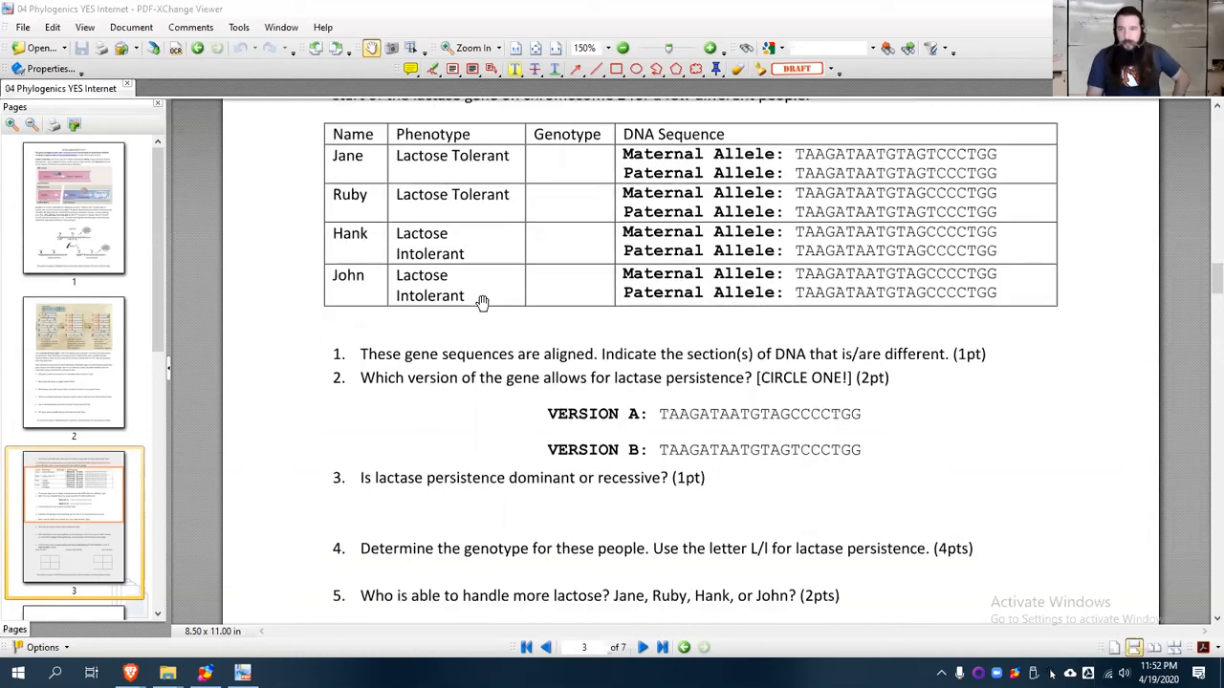
pyautogui.scroll(3)
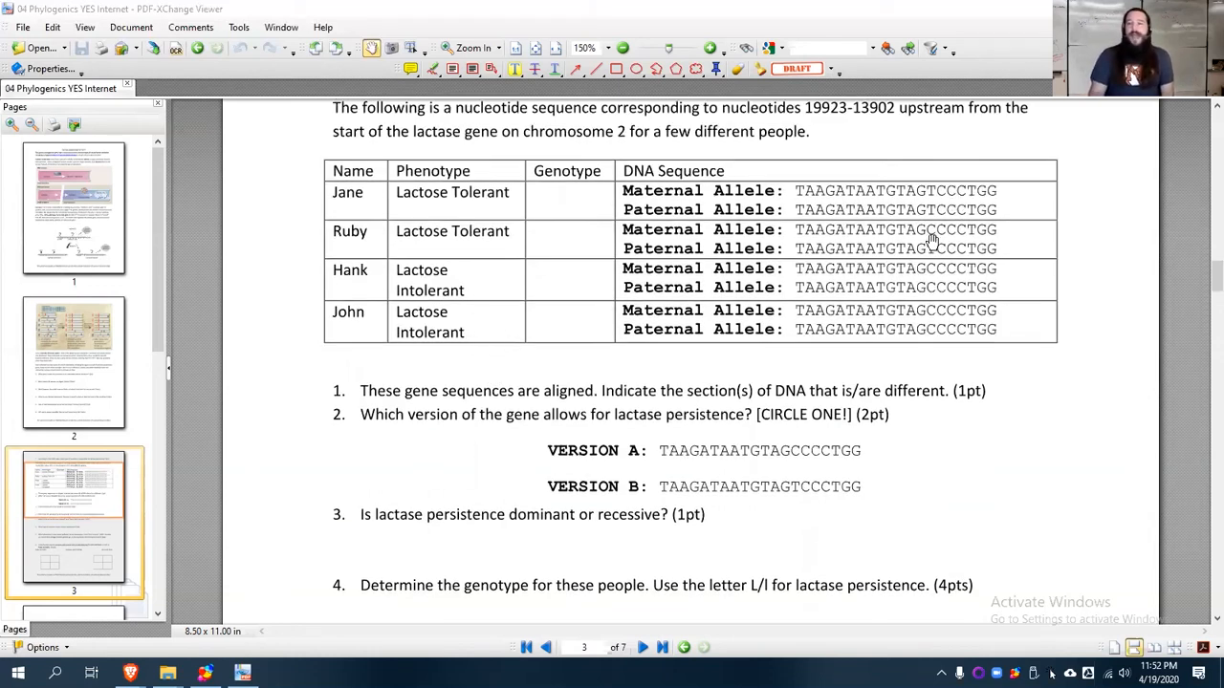
pyautogui.moveTo(623, 447)
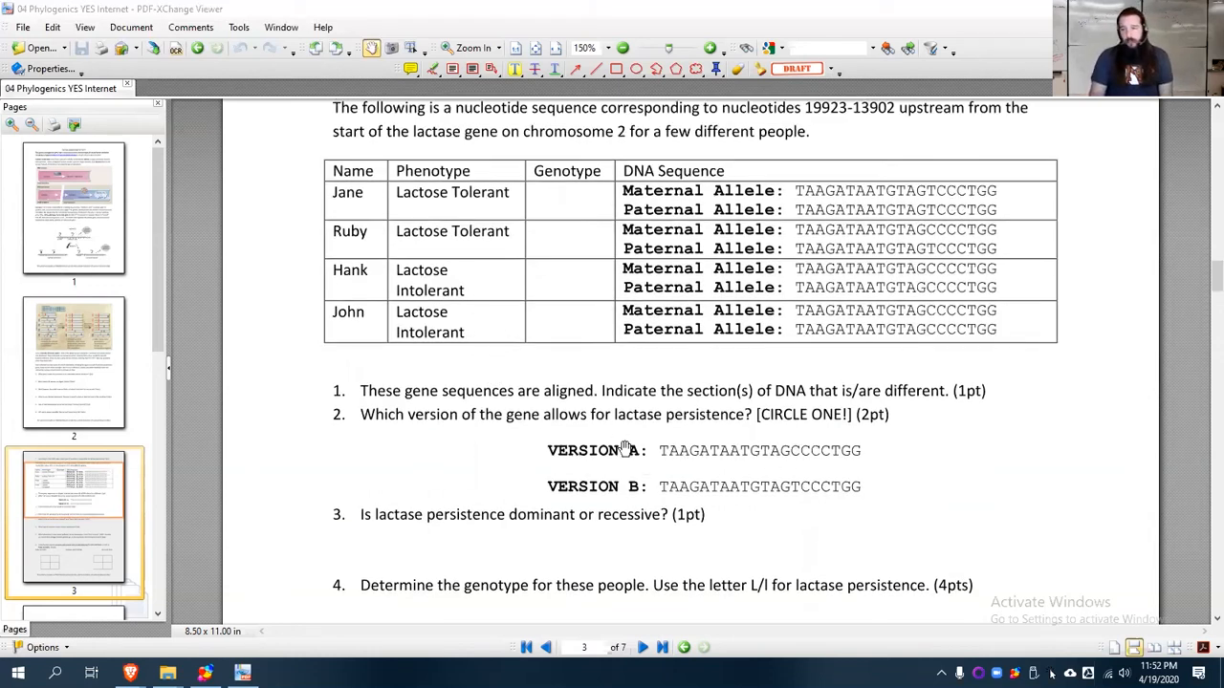
pyautogui.moveTo(440, 195)
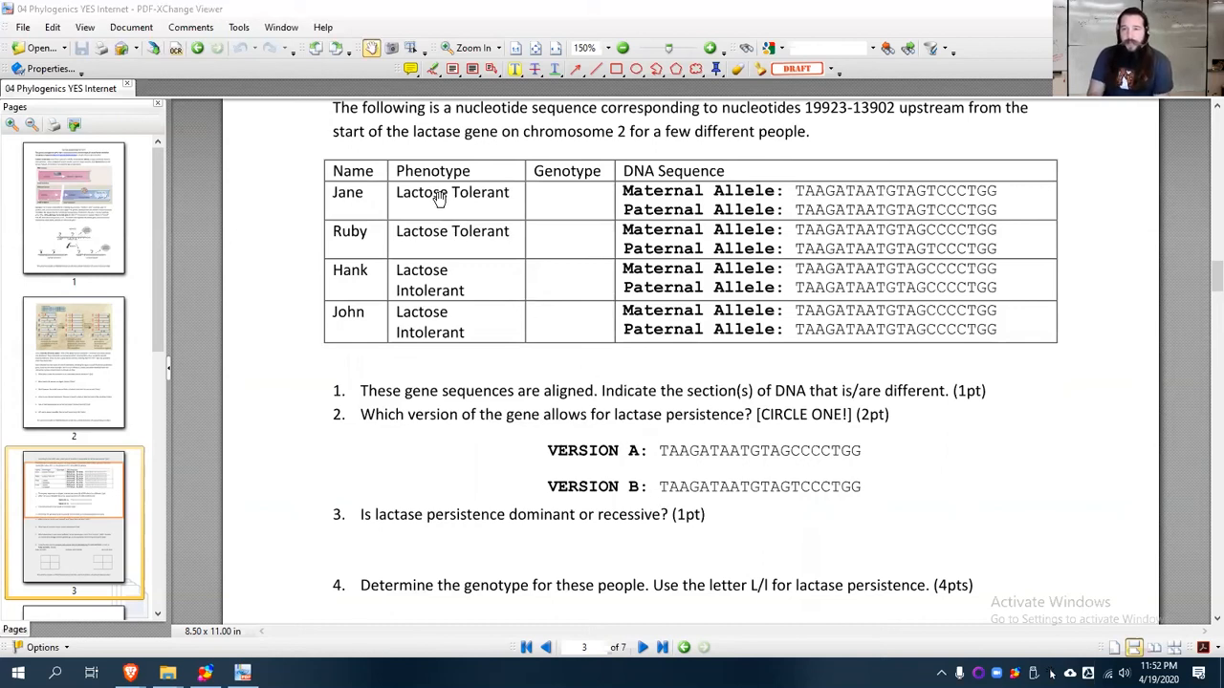
pyautogui.moveTo(618, 365)
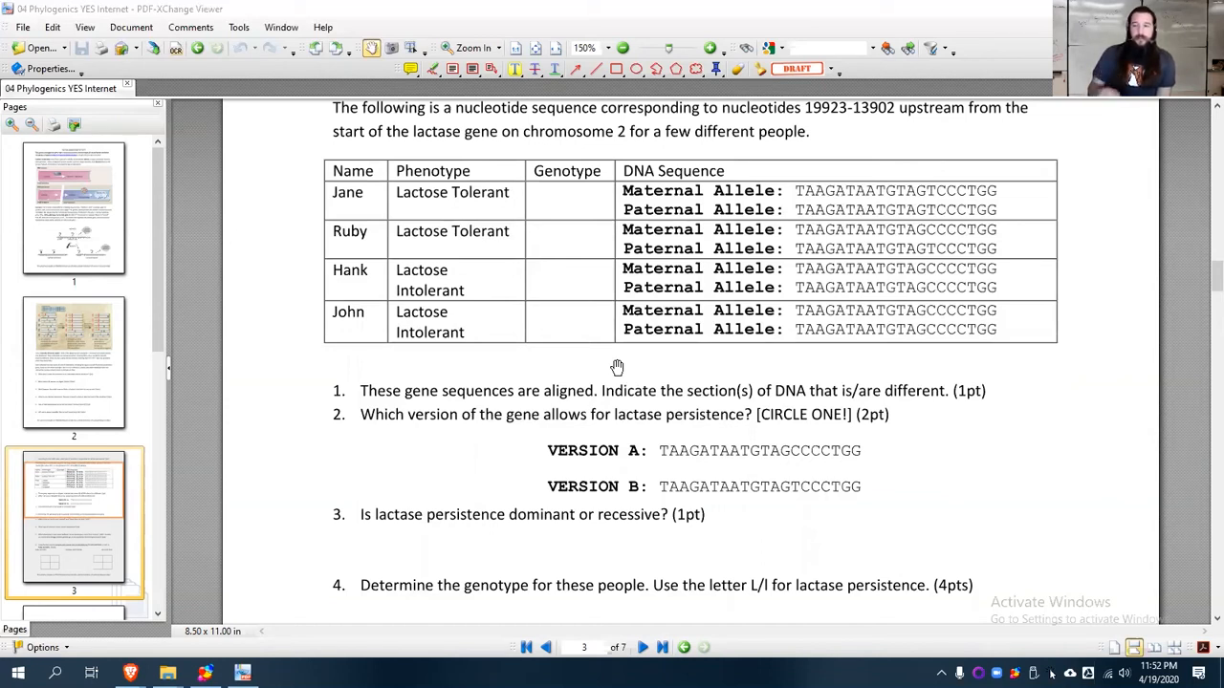
pyautogui.moveTo(516, 464)
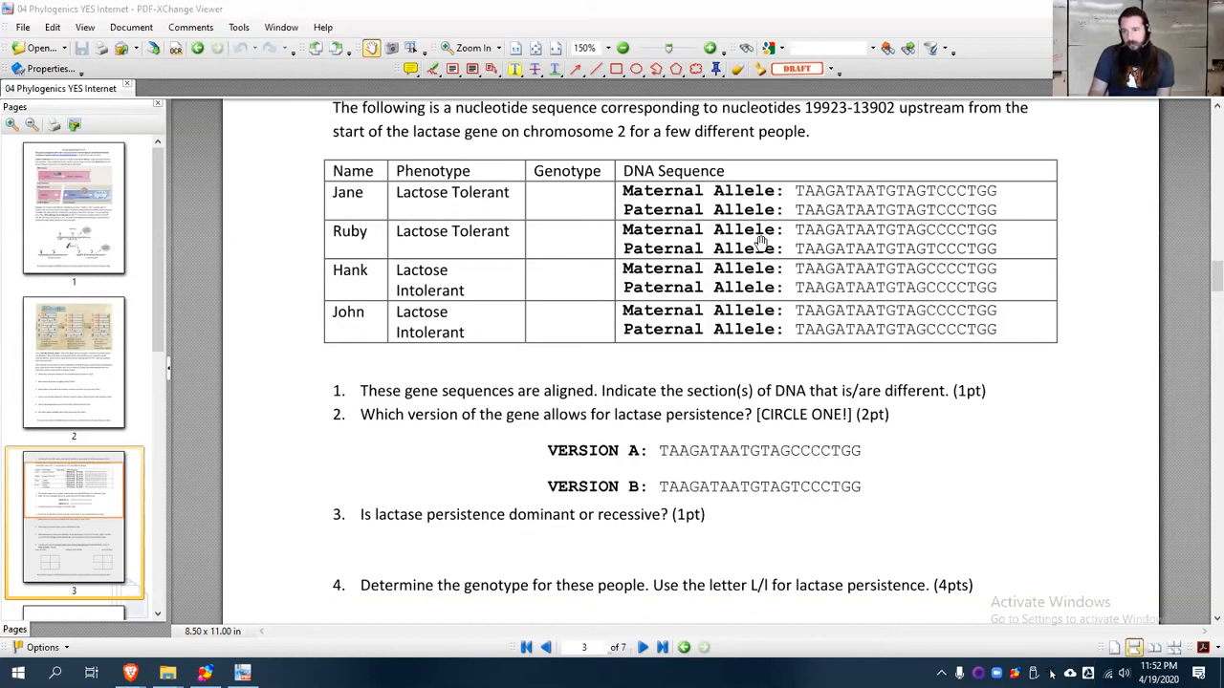
pyautogui.scroll(-3)
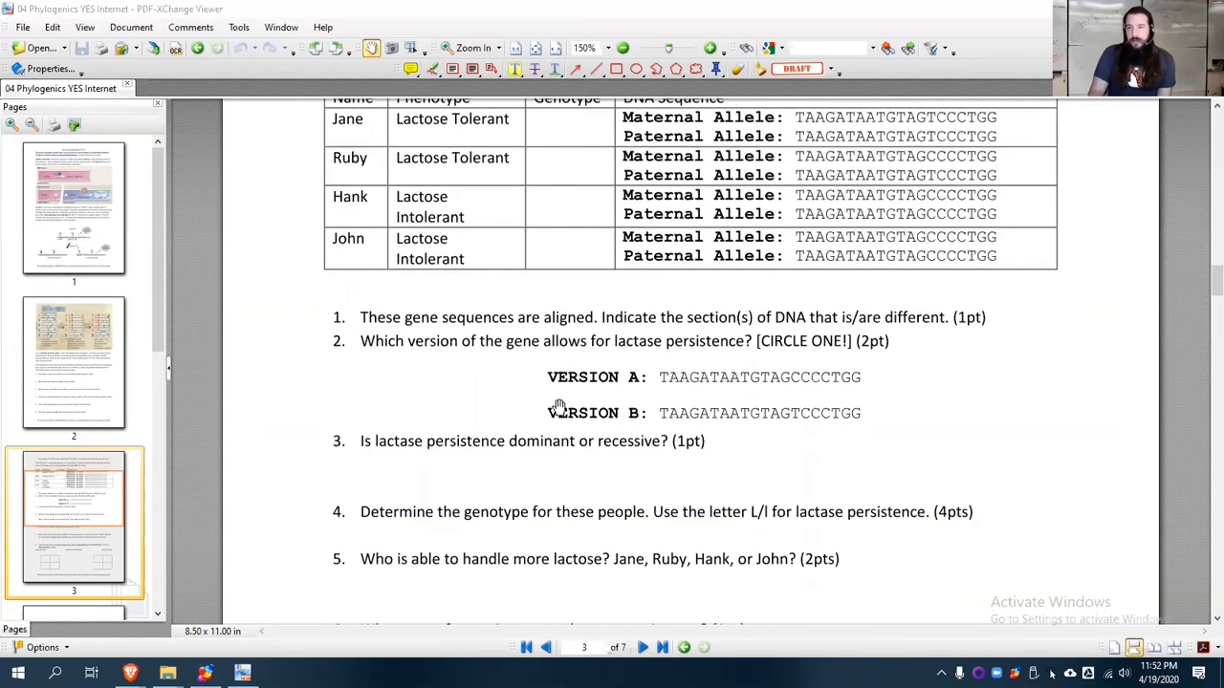
pyautogui.moveTo(603, 455)
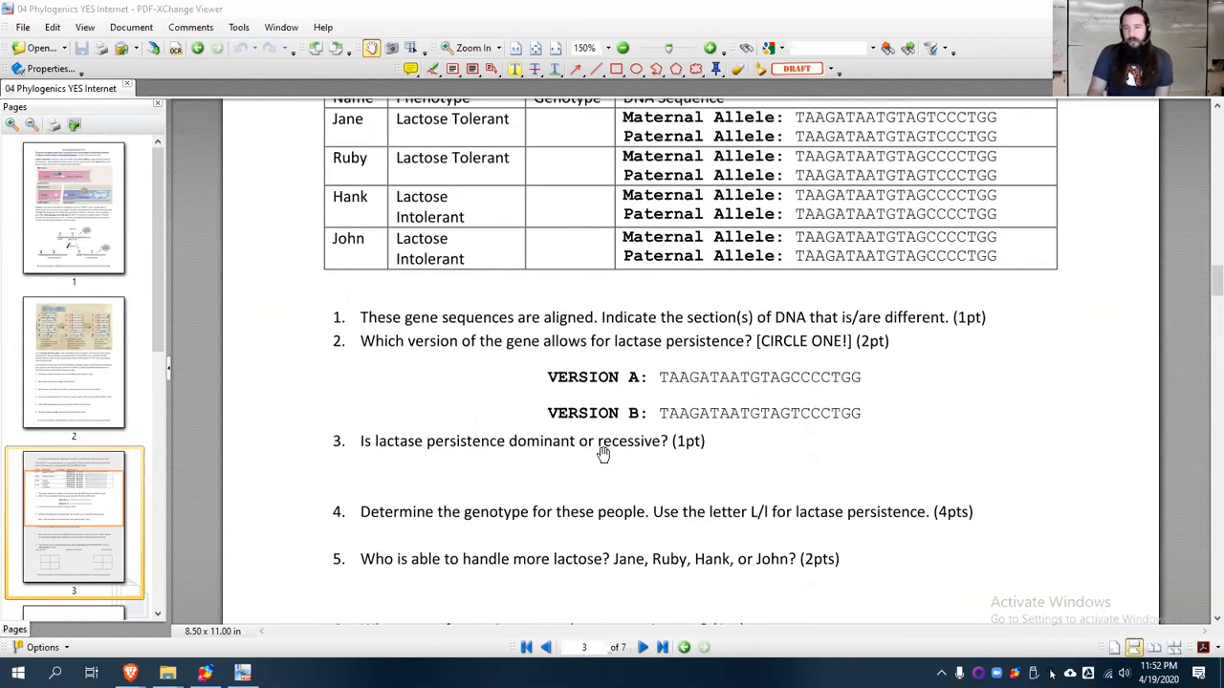
pyautogui.scroll(3)
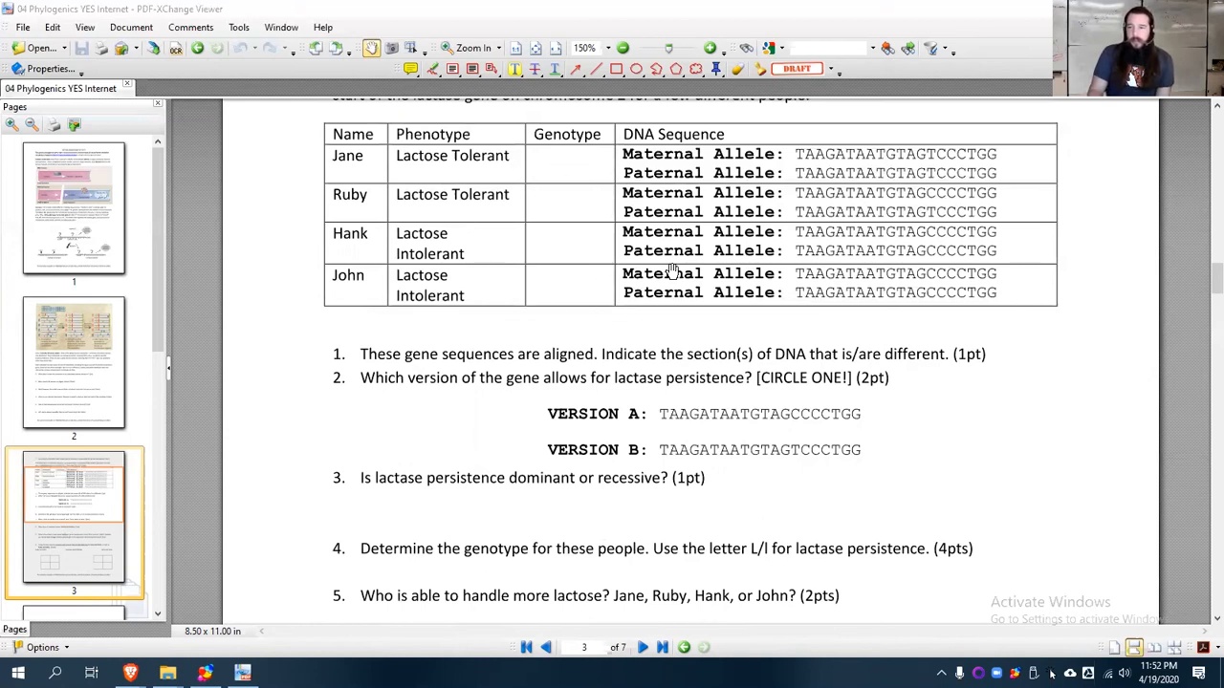
pyautogui.moveTo(568, 157)
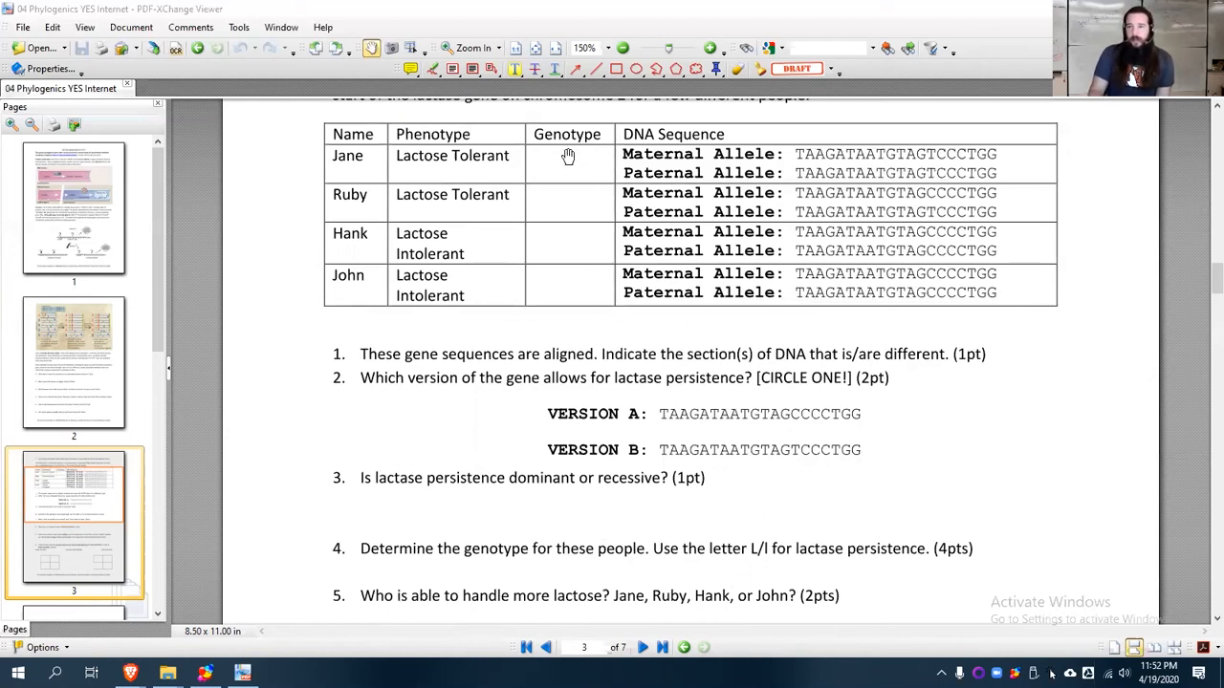
pyautogui.moveTo(459, 297)
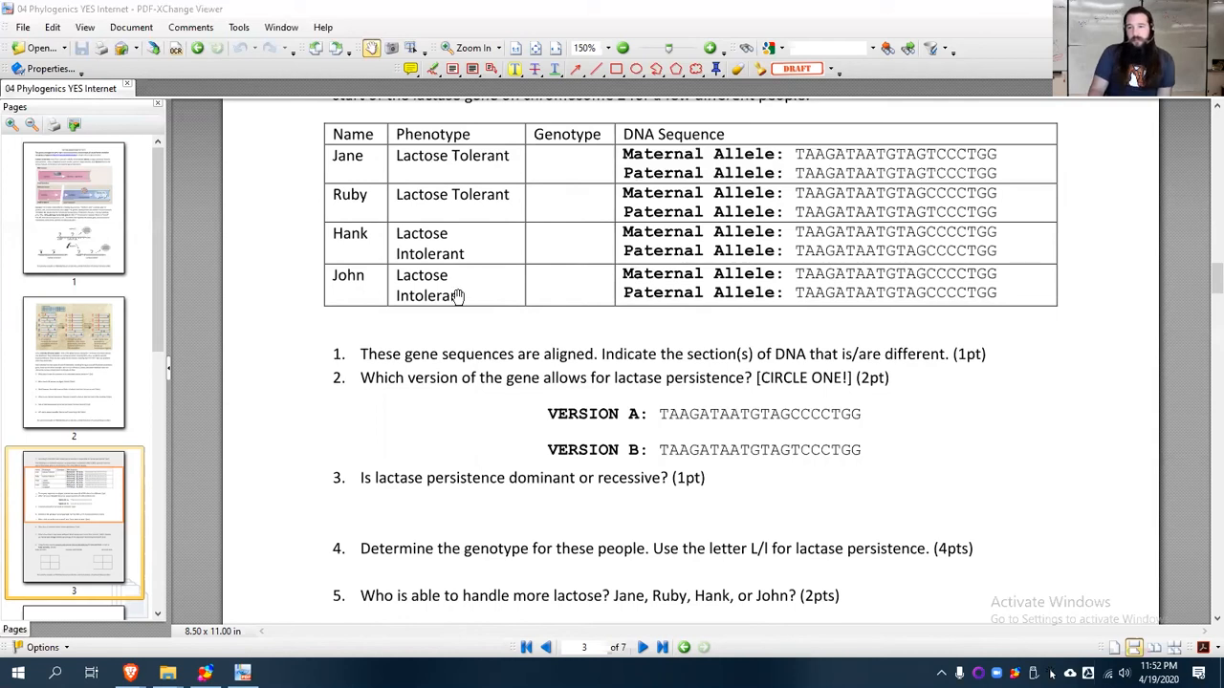
pyautogui.scroll(-3)
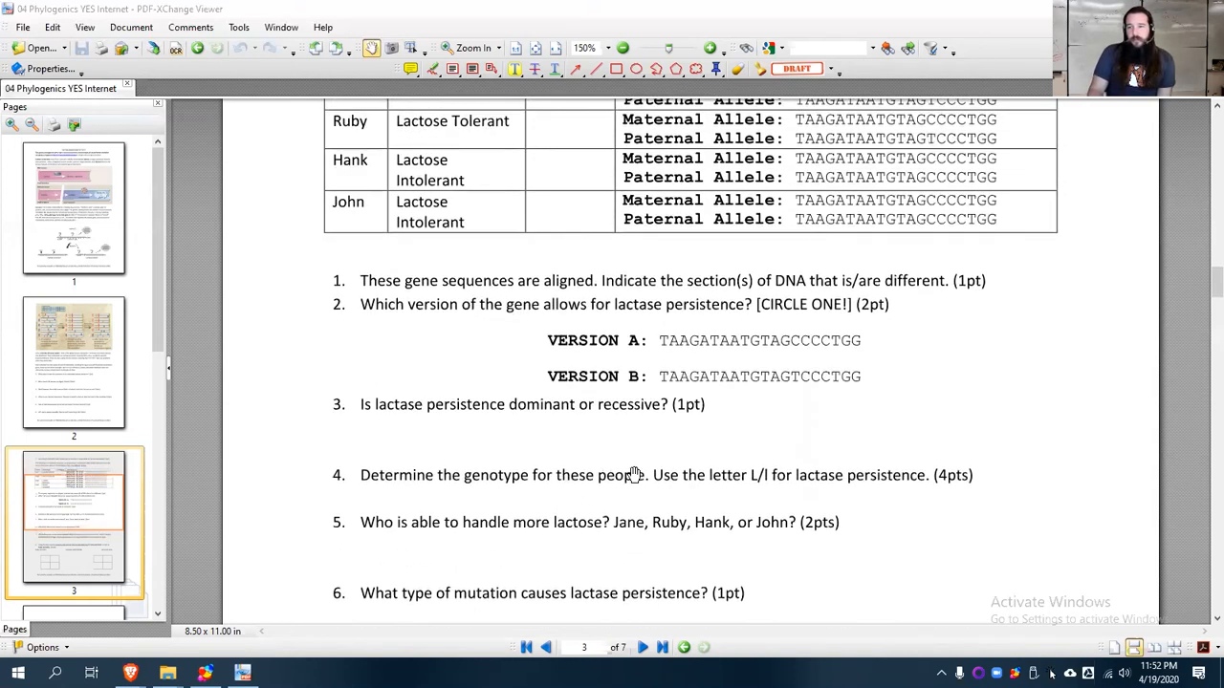
# Scroll to the bottom of page 3 and back up to show question 8's two Punnett squares
pyautogui.scroll(-3)
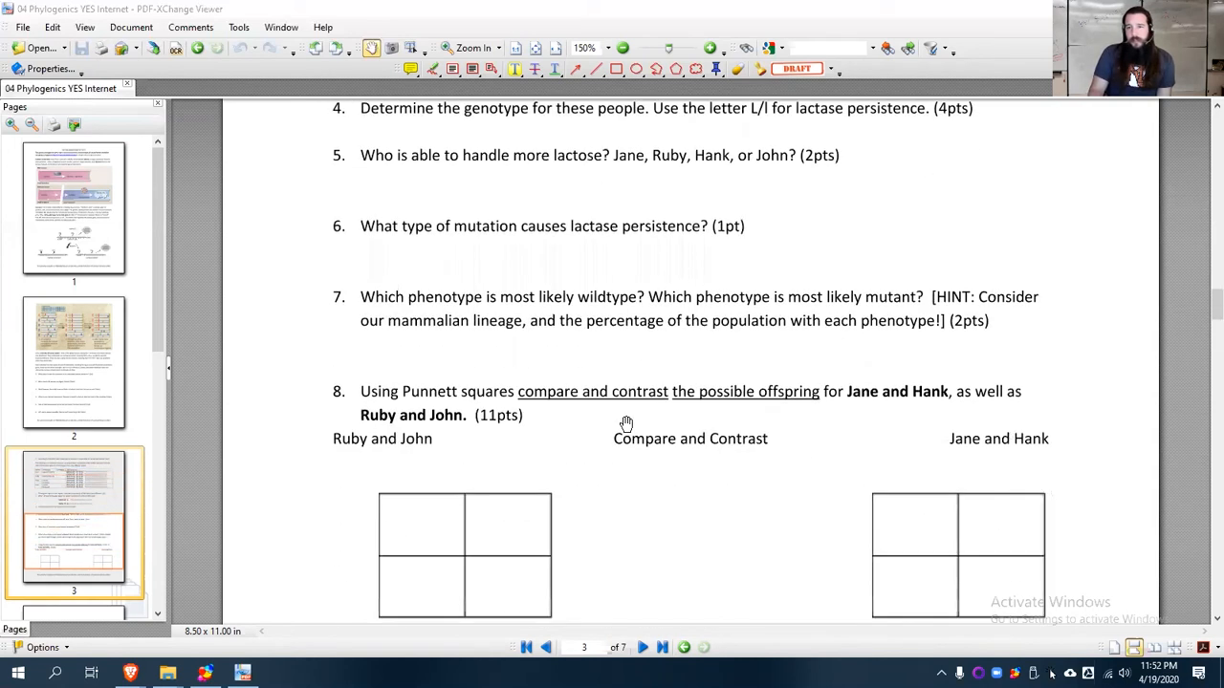
pyautogui.scroll(-3)
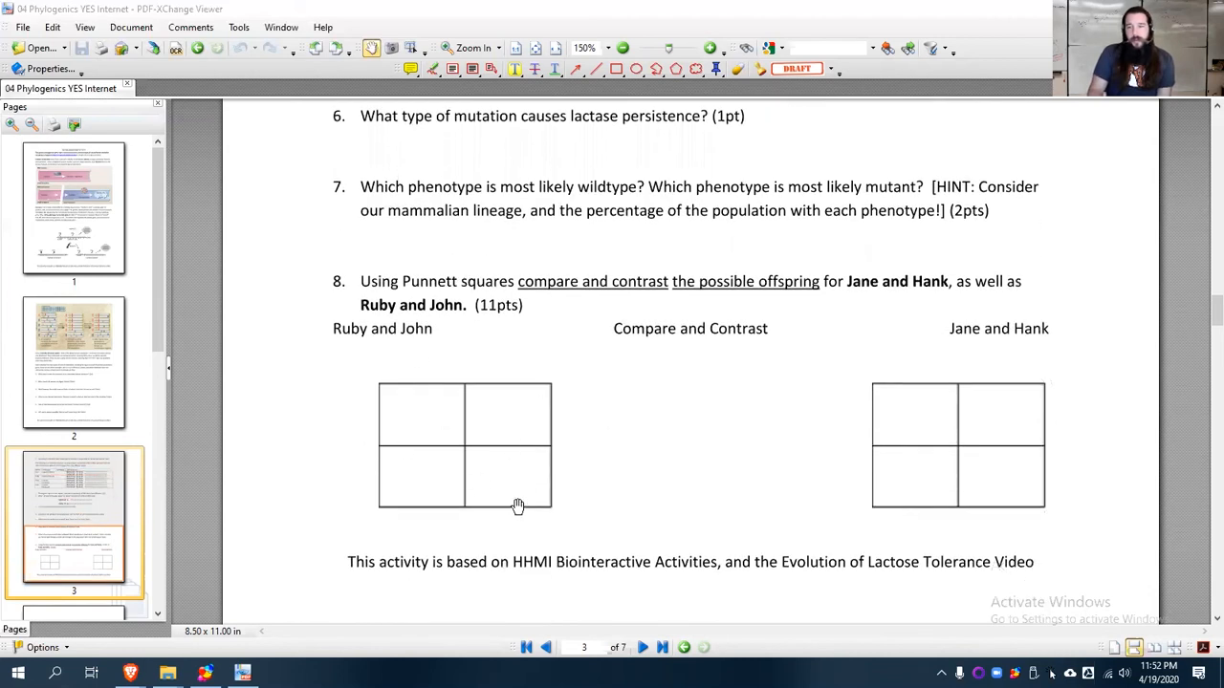
pyautogui.moveTo(363, 455)
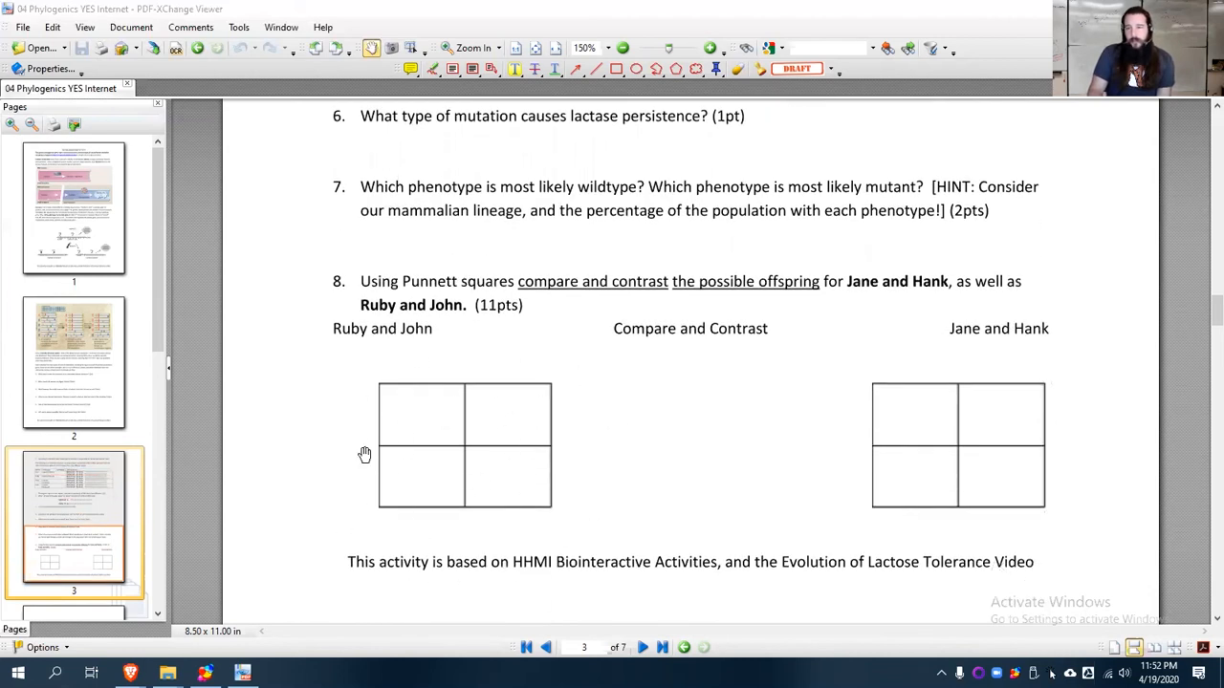
pyautogui.moveTo(964, 465)
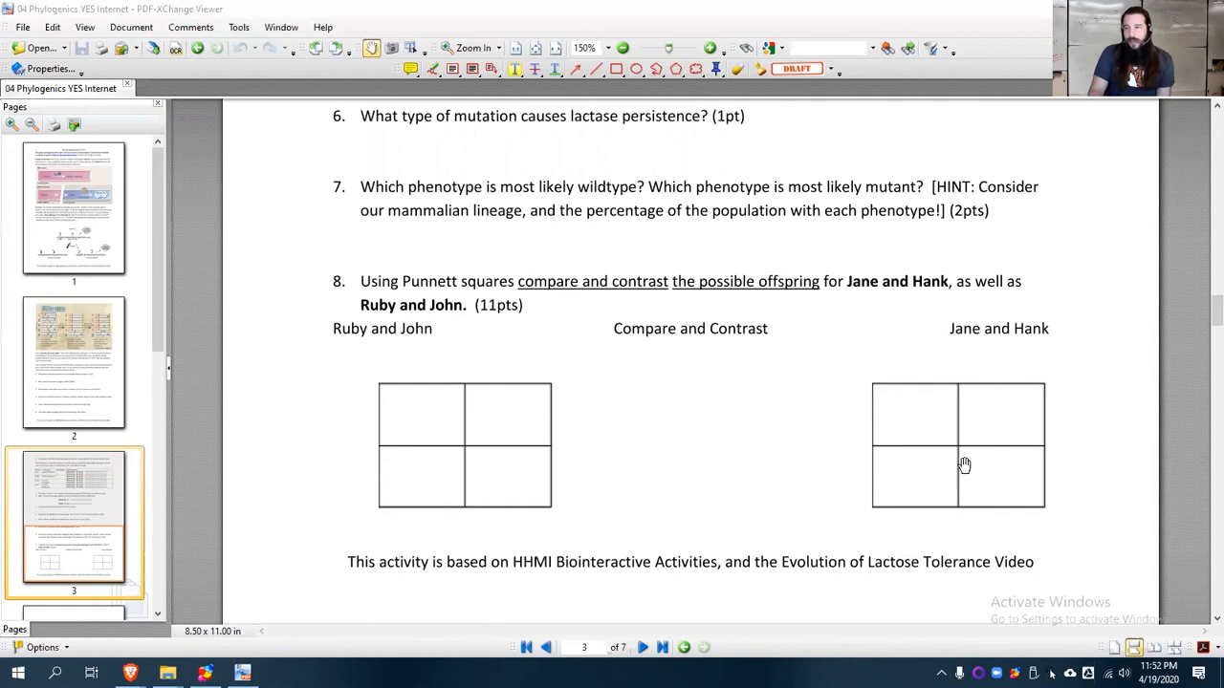
pyautogui.moveTo(337, 505)
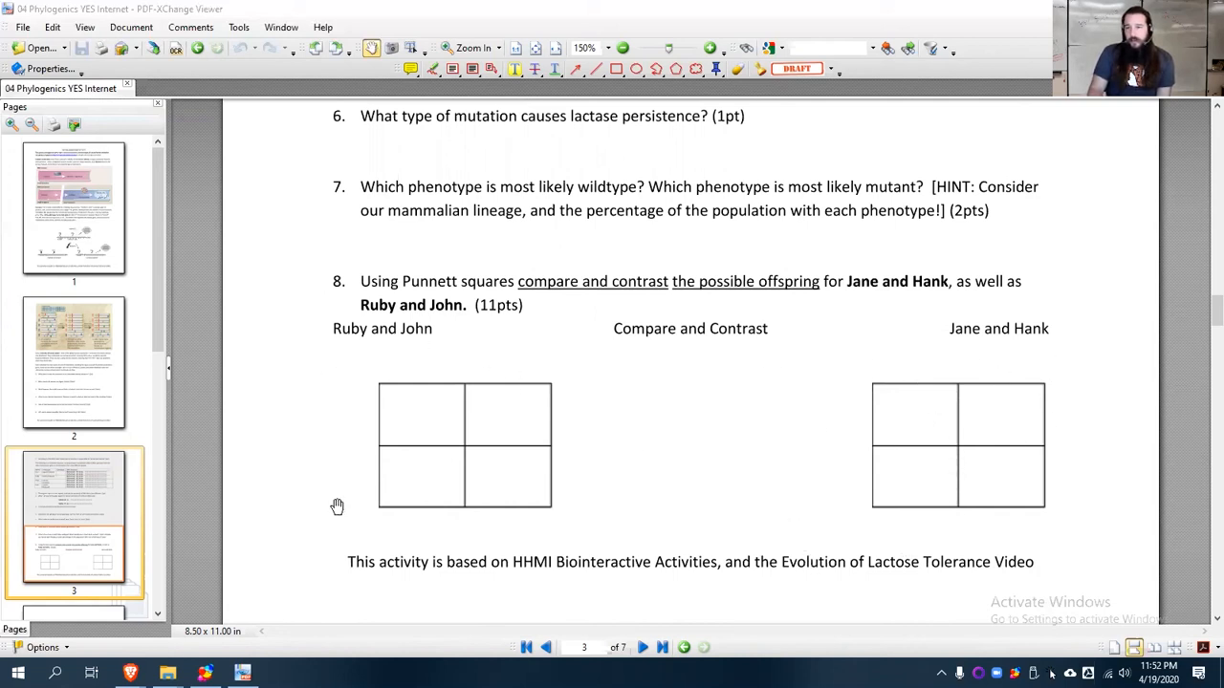
pyautogui.moveTo(697, 409)
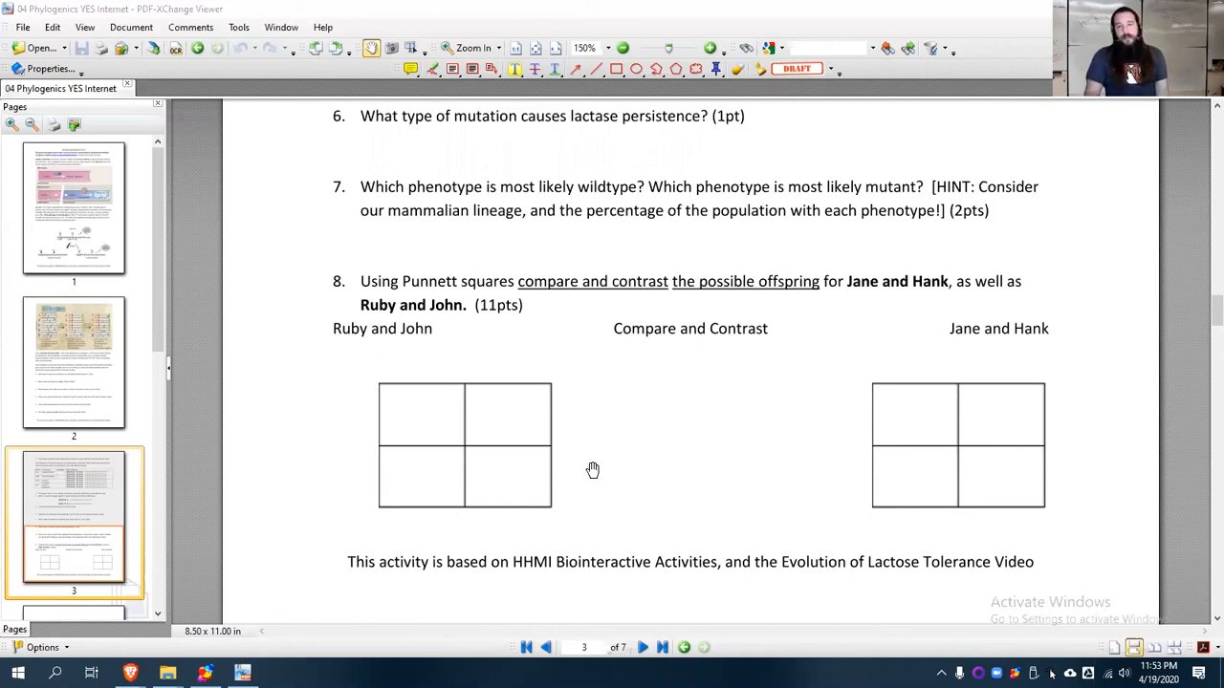
pyautogui.scroll(-3)
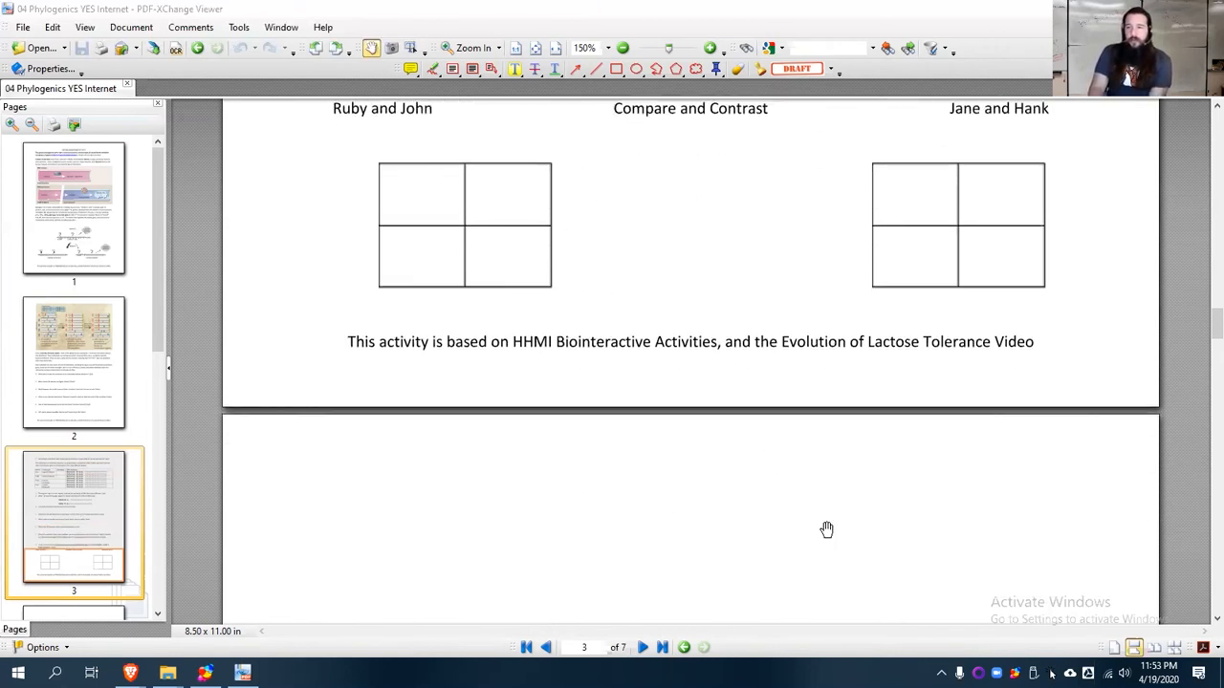
pyautogui.moveTo(698, 432)
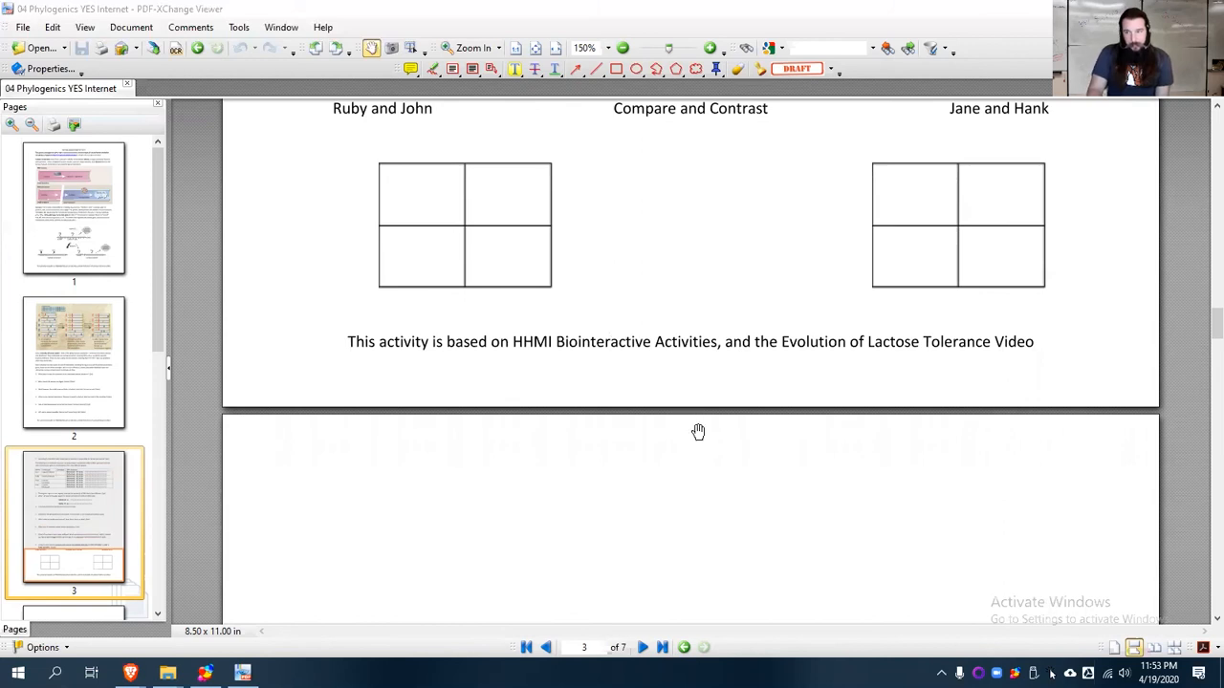
pyautogui.scroll(3)
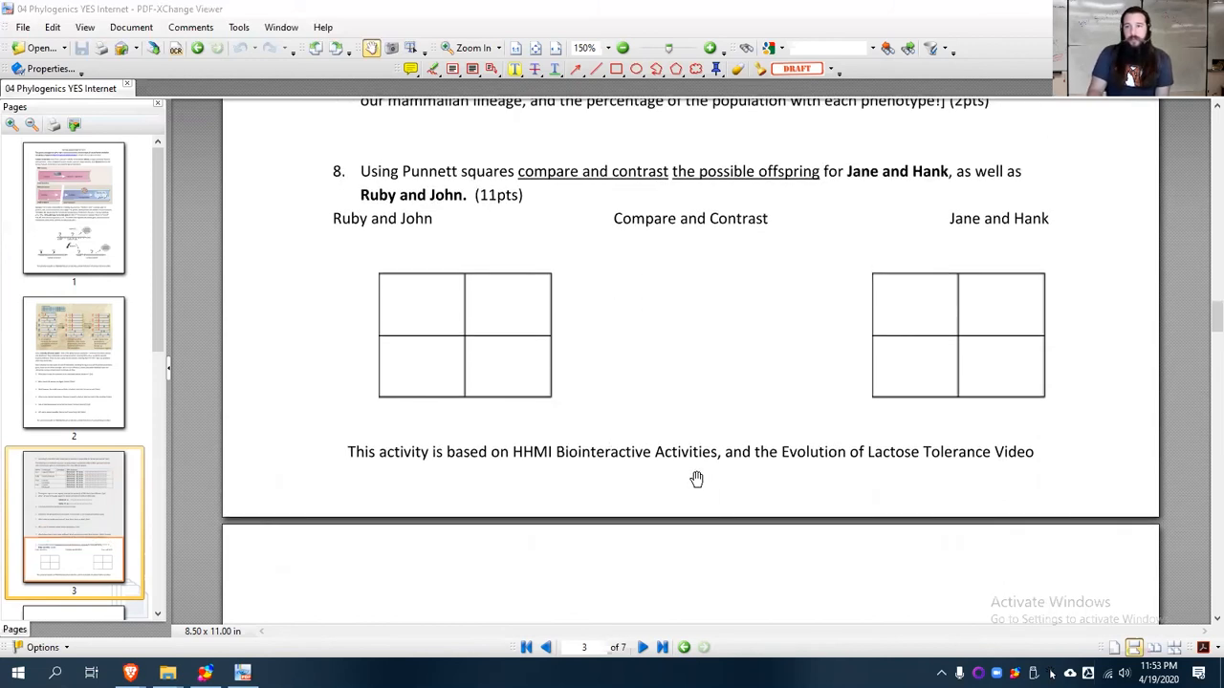
pyautogui.moveTo(703, 382)
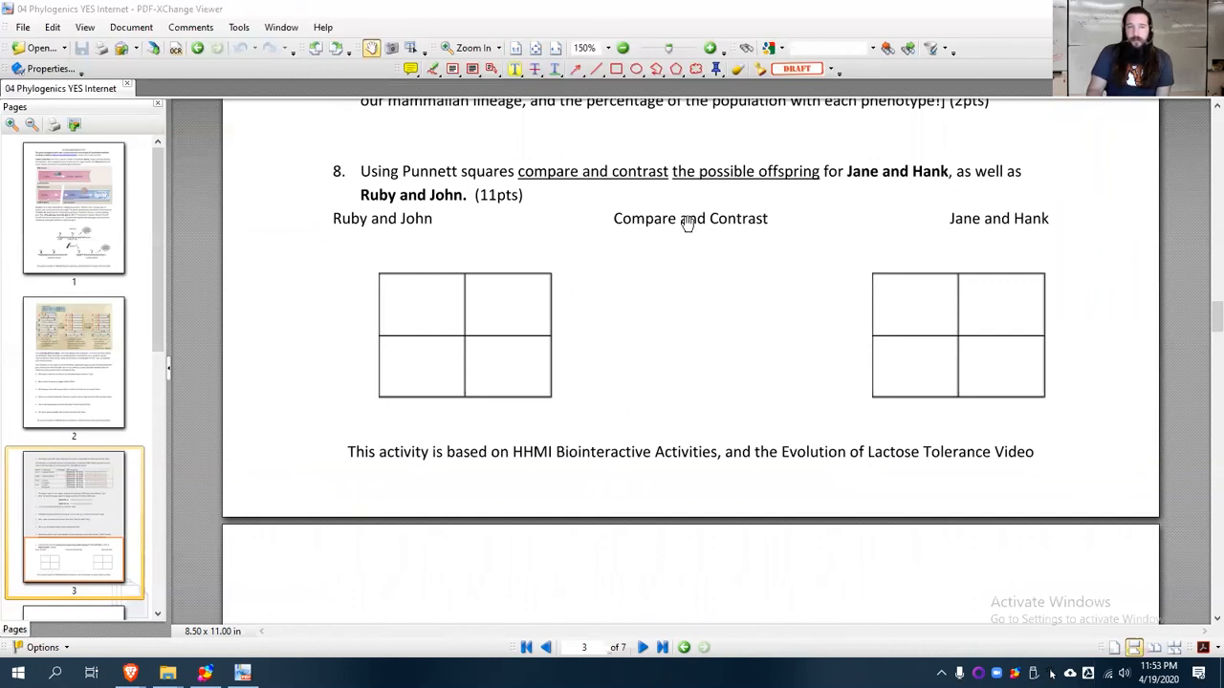
pyautogui.moveTo(712, 233)
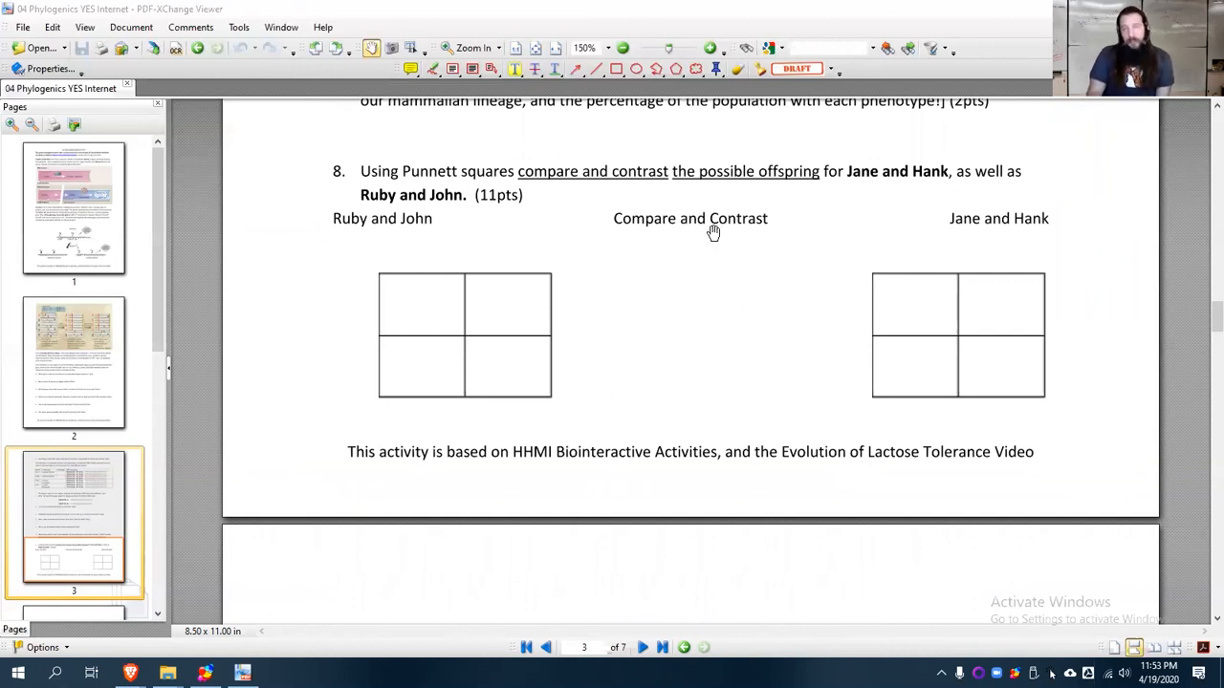
pyautogui.moveTo(584, 247)
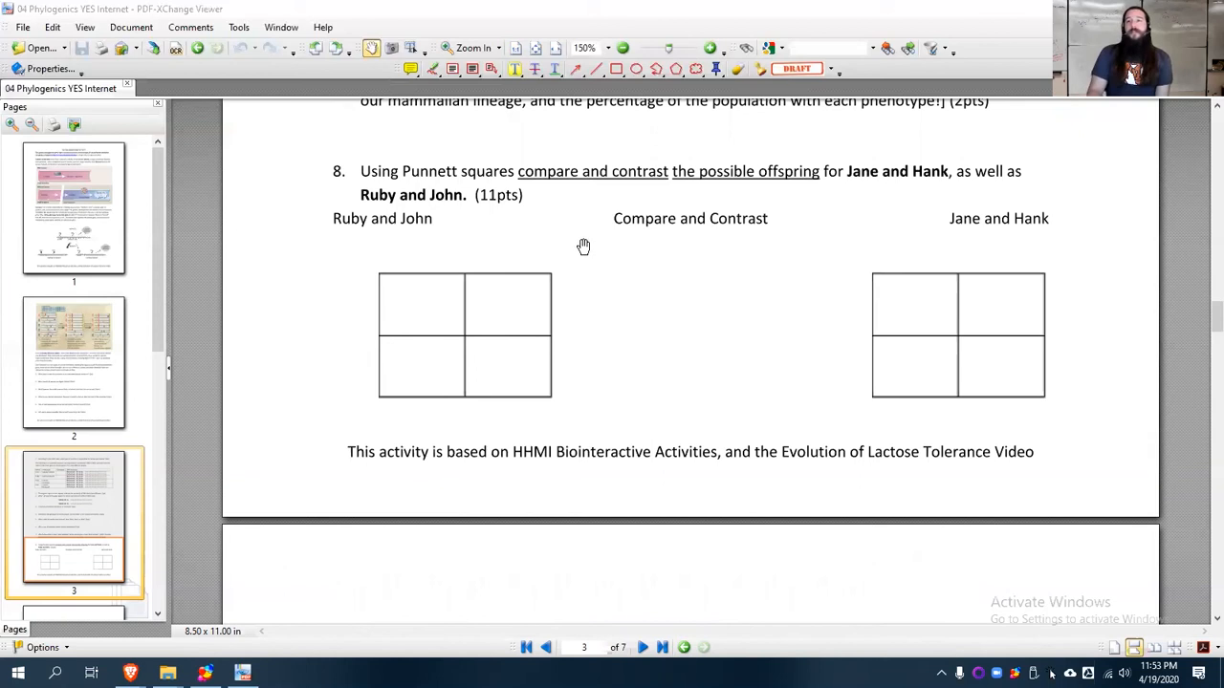
pyautogui.moveTo(253, 325)
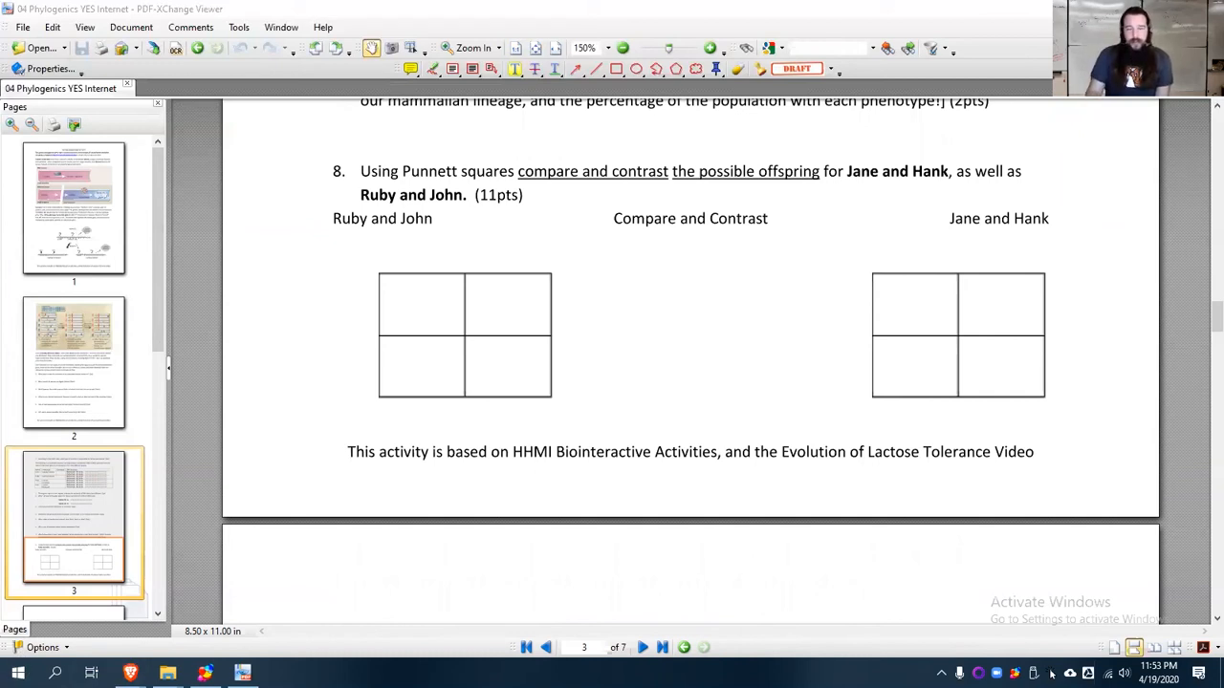
pyautogui.moveTo(241, 673)
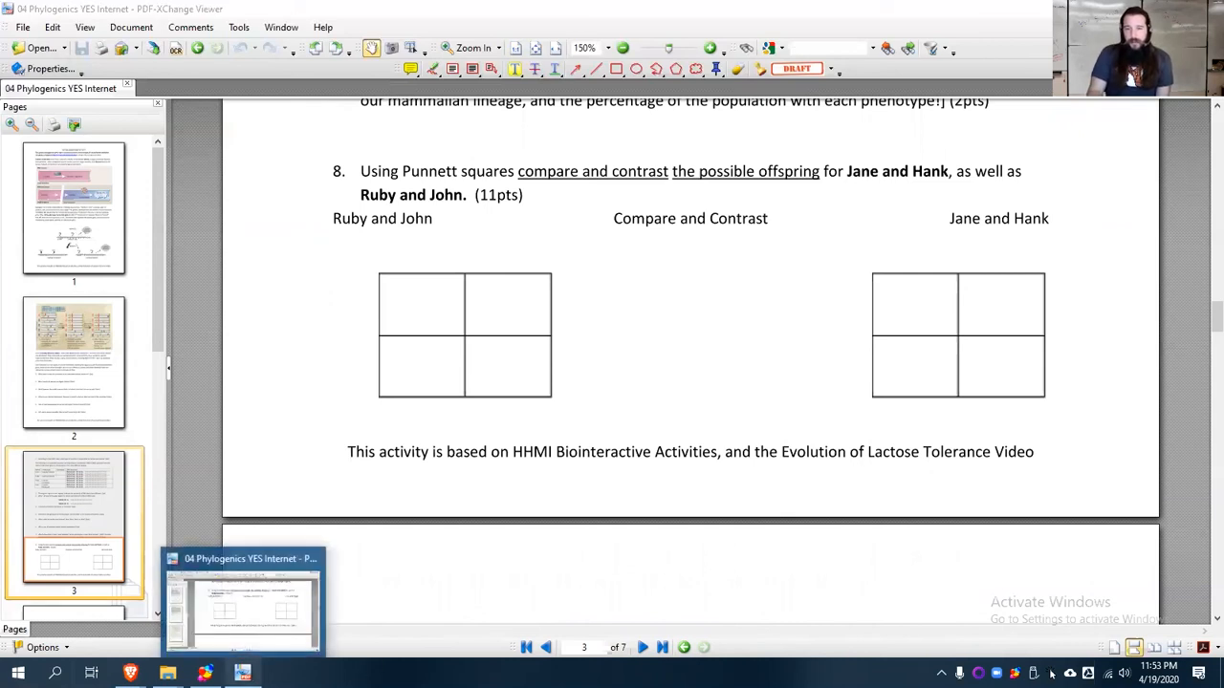